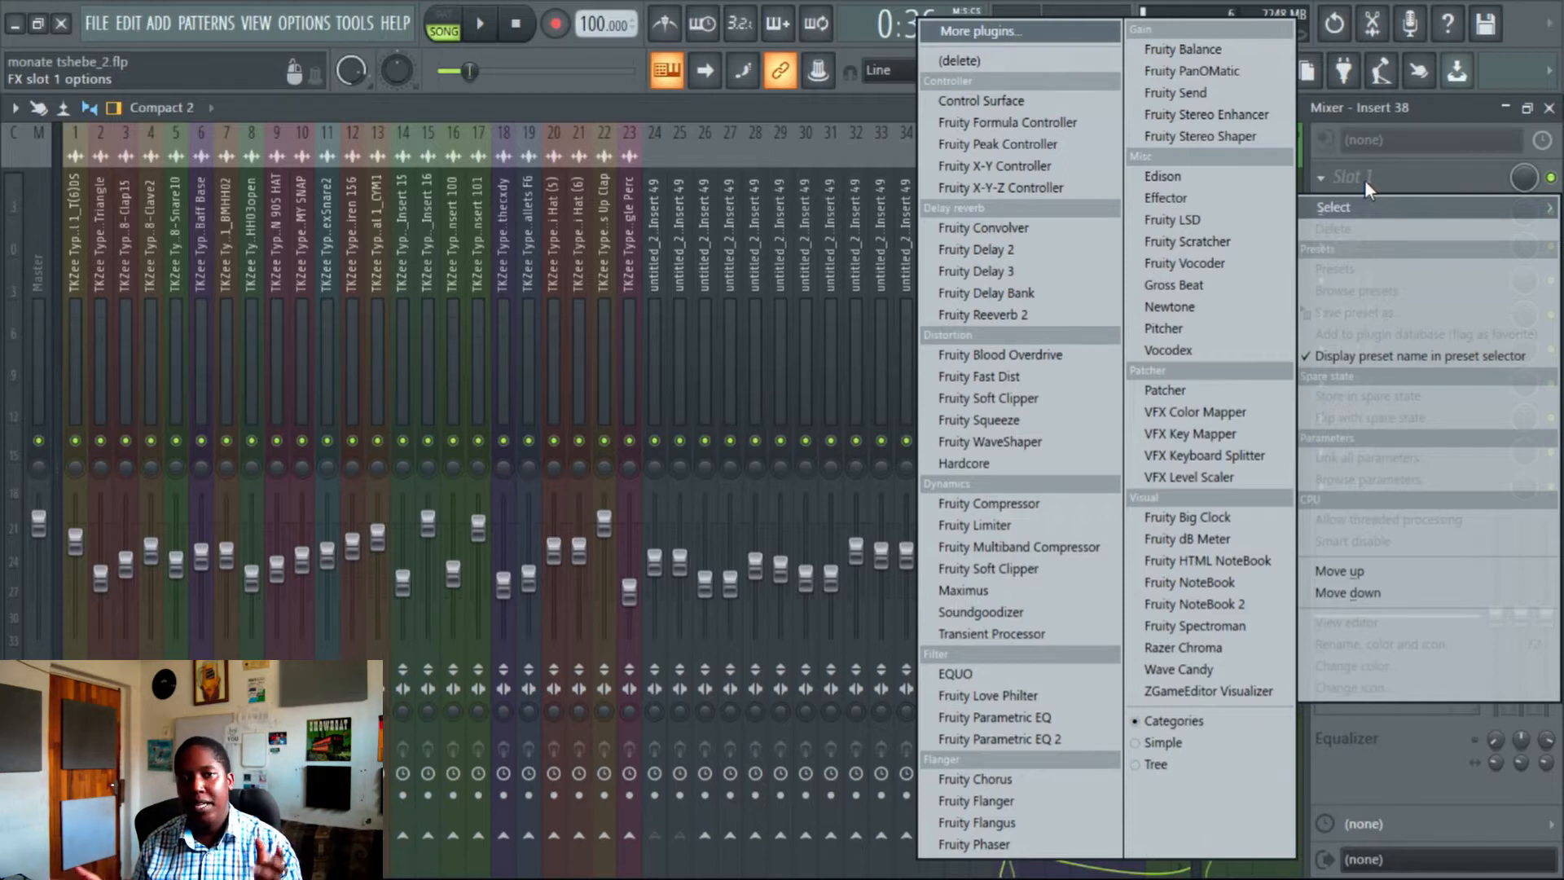
# - Load Fruity Limiter from Dynamics into insert 38's slot 1, with its editor showing
pyautogui.click(973, 523)
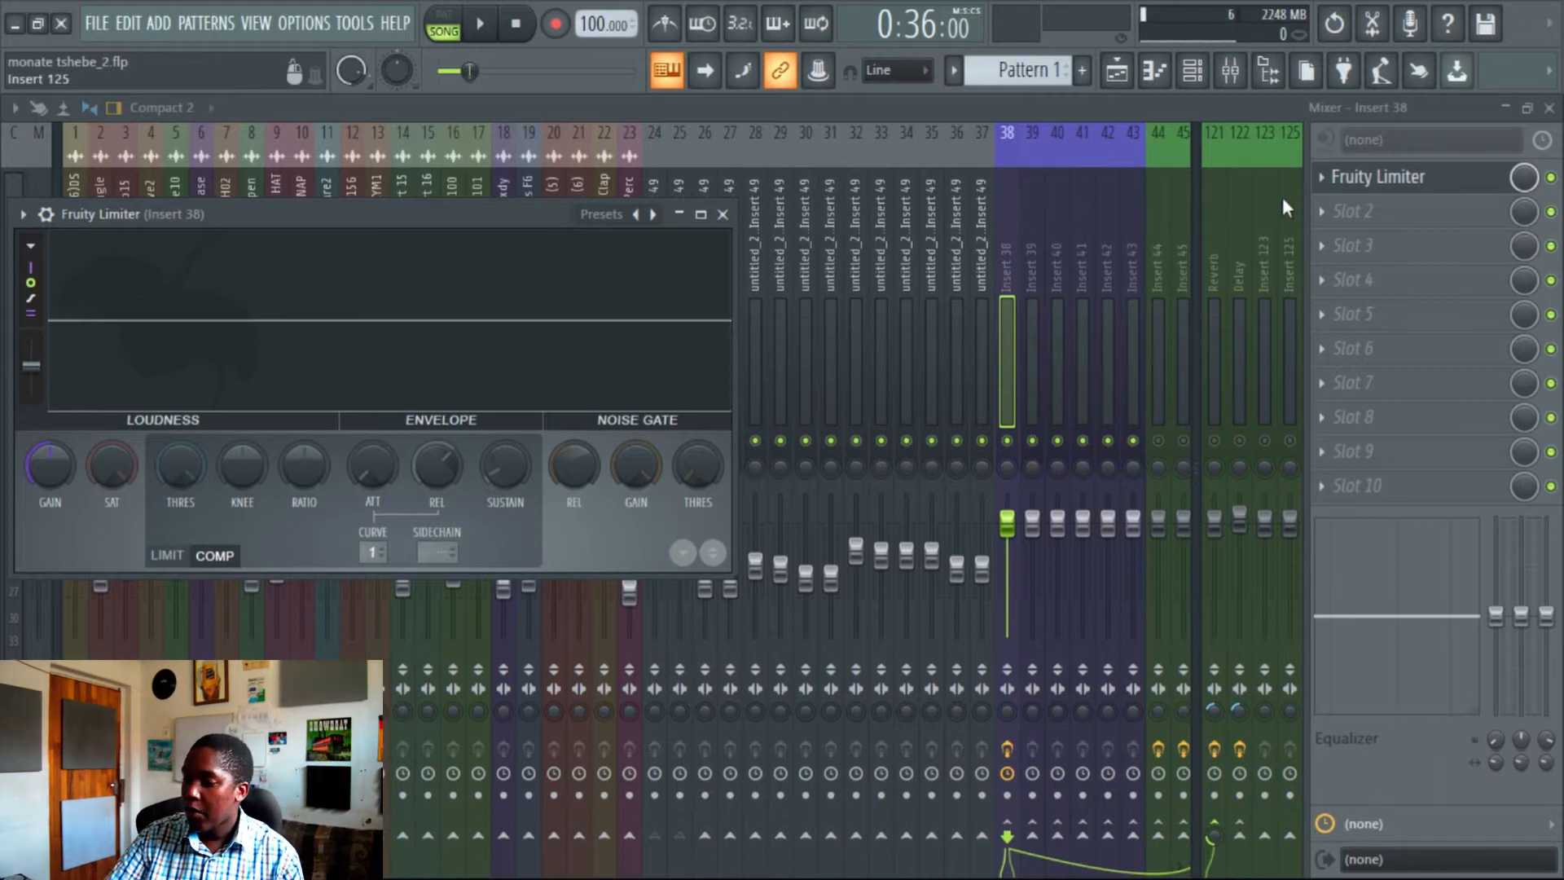
# - Swap insert 38's Fruity Limiter for Maximus using the slot's Replace option
pyautogui.rightClick(1377, 177)
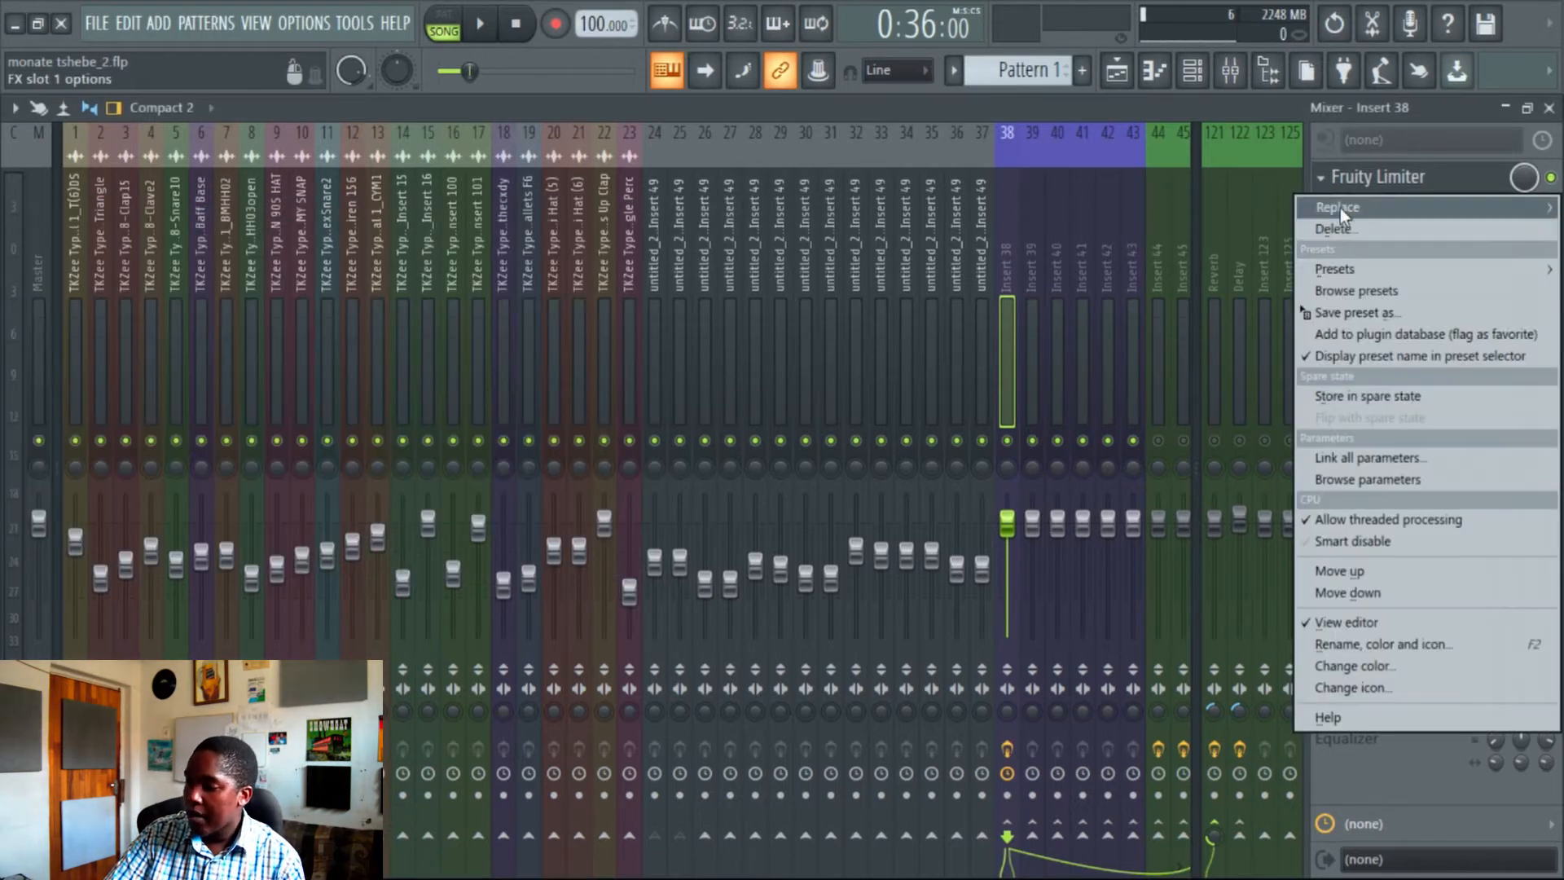
pyautogui.click(1338, 207)
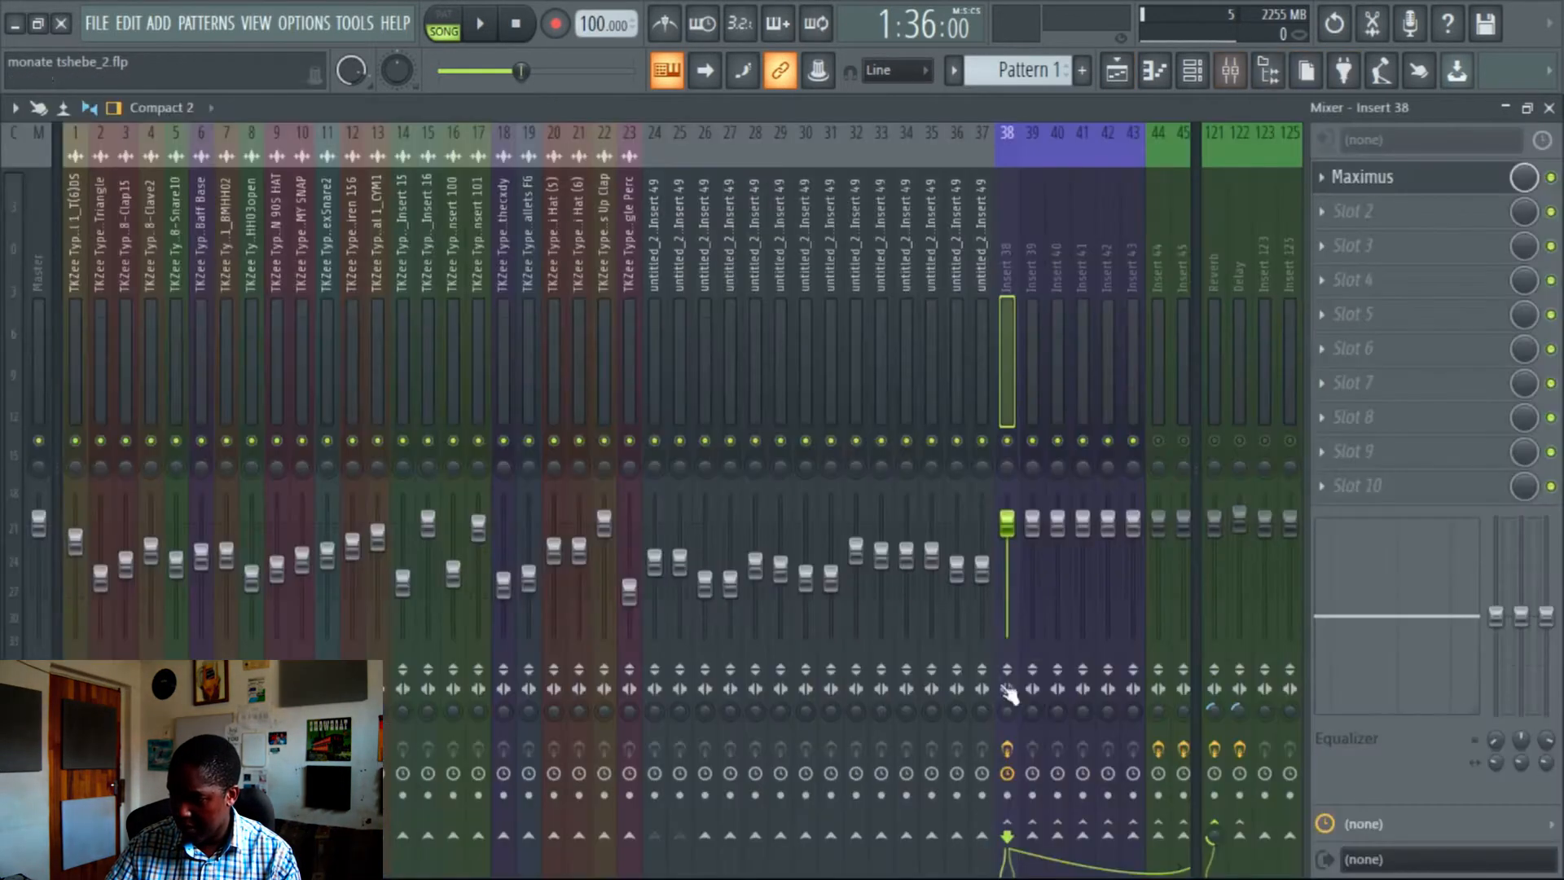
# - Start song playback and open insert 38's Maximus editor to watch the analyser
pyautogui.click(479, 23)
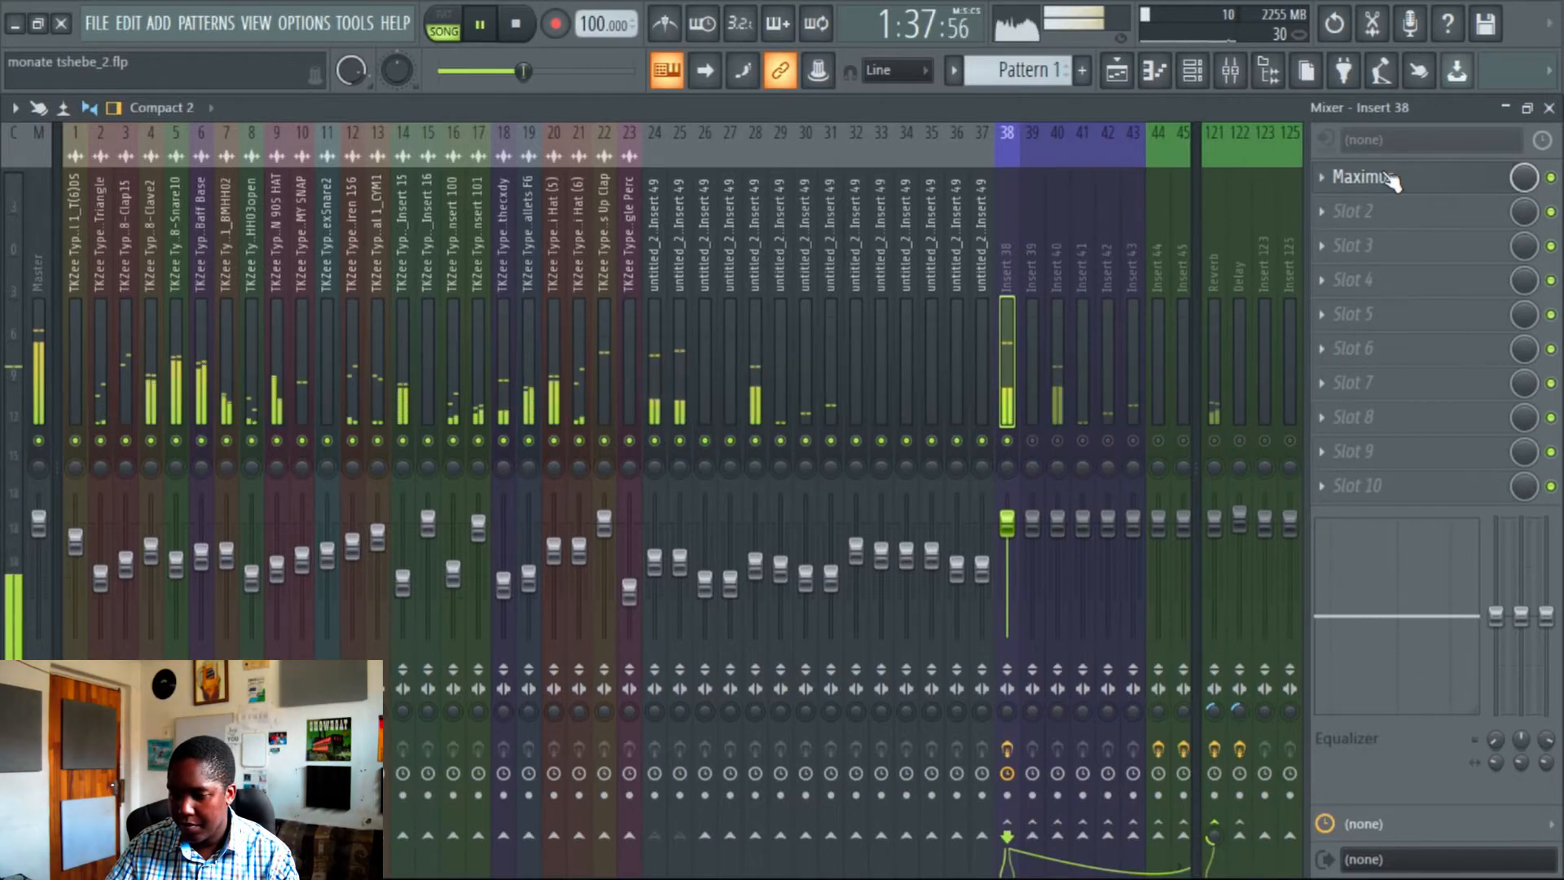
pyautogui.click(1356, 177)
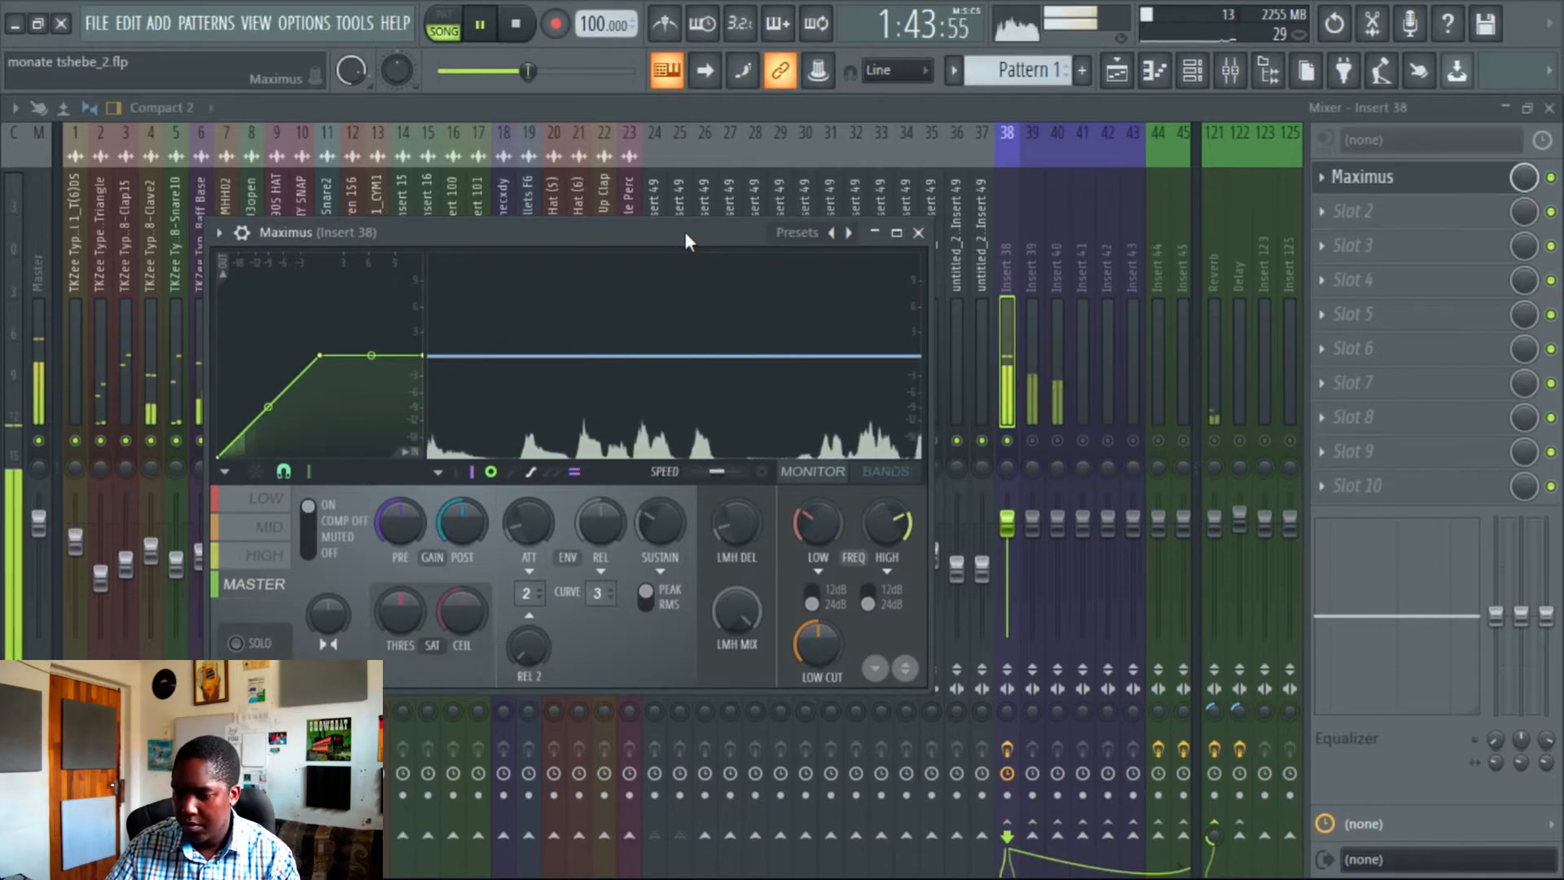
pyautogui.click(267, 525)
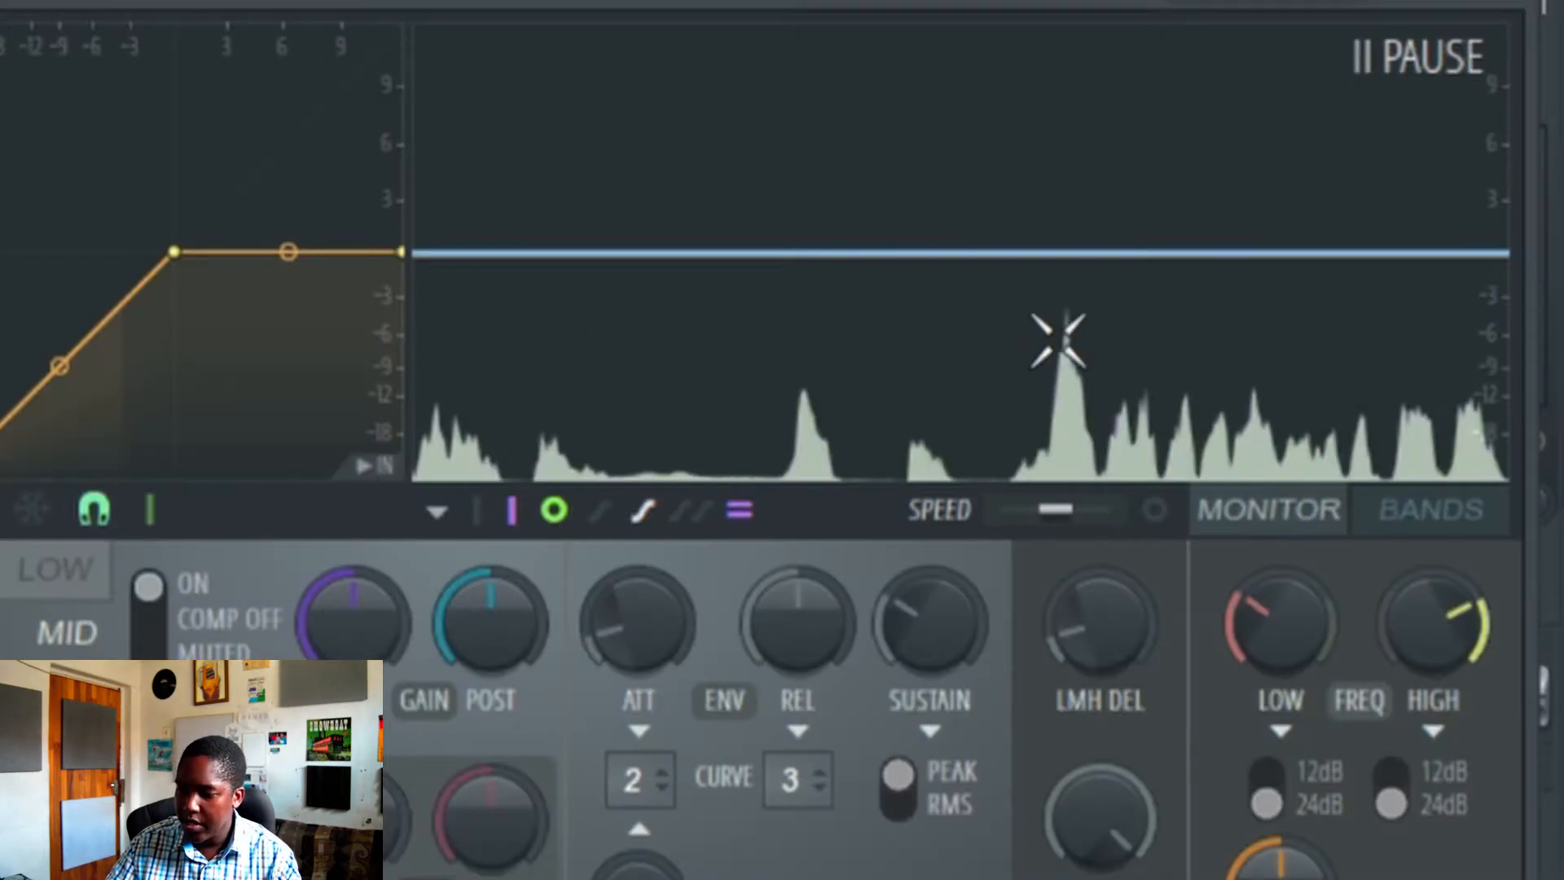
pyautogui.moveTo(1077, 390)
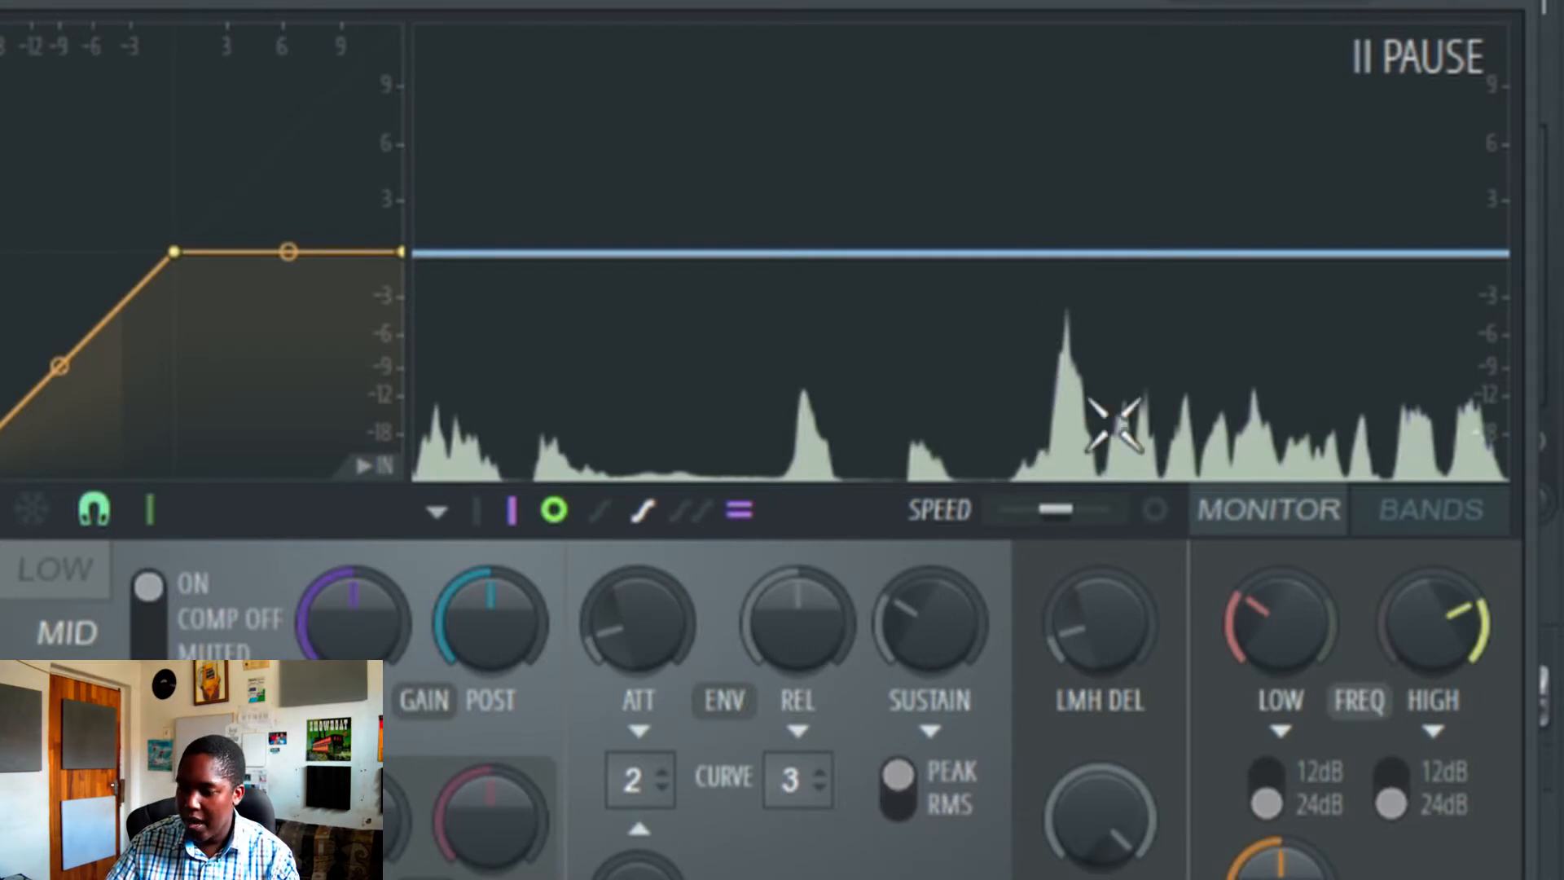
pyautogui.moveTo(1082, 374)
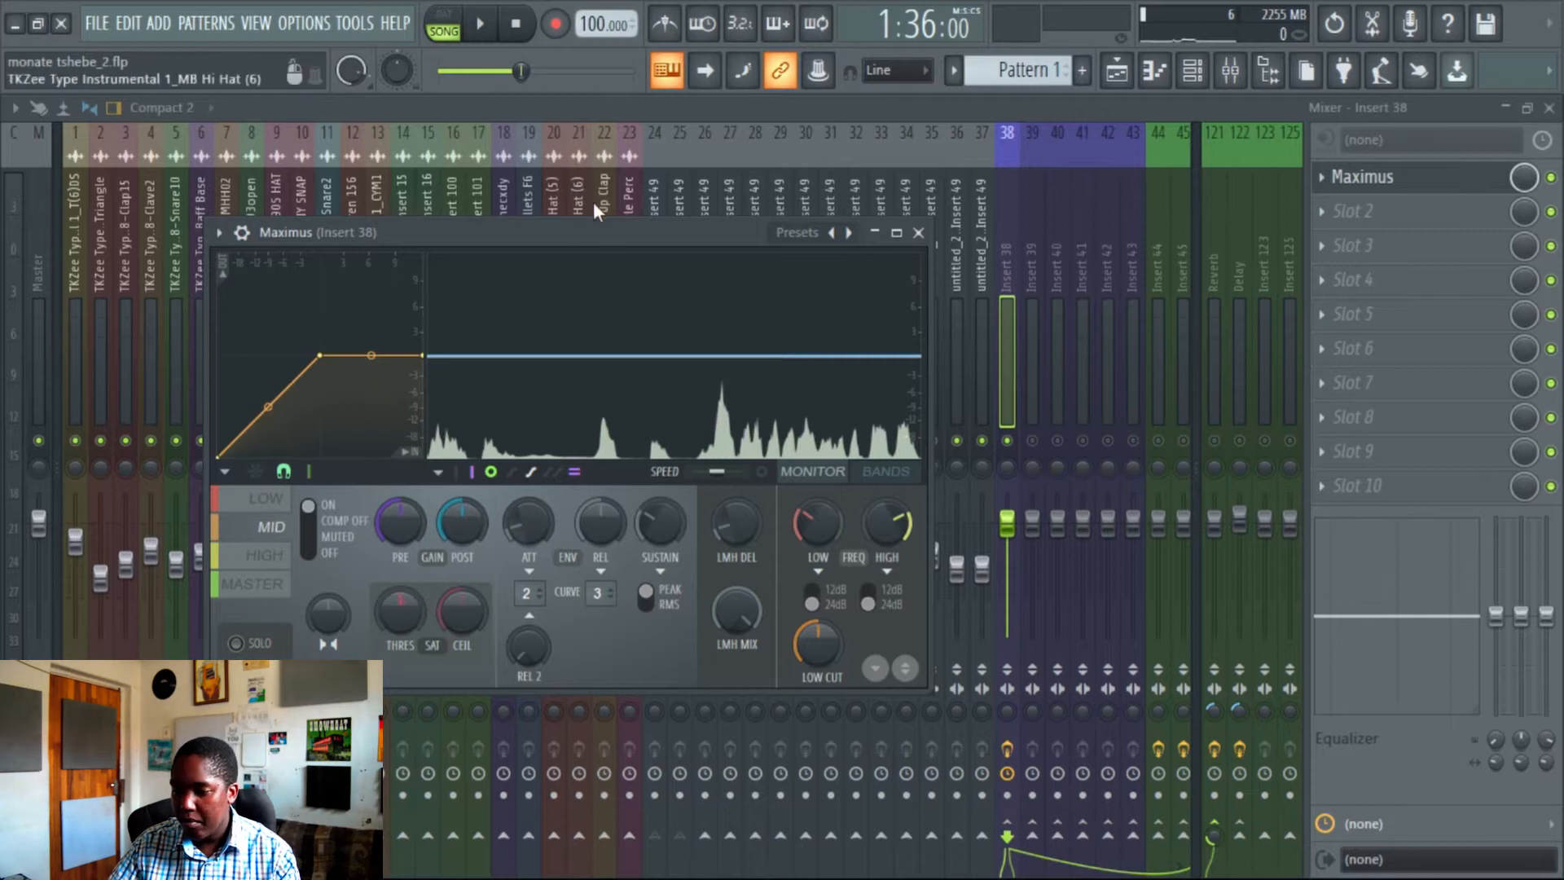
# - Maximize Maximus and reshape the MID band curve with added points and a lowered knee
pyautogui.click(894, 232)
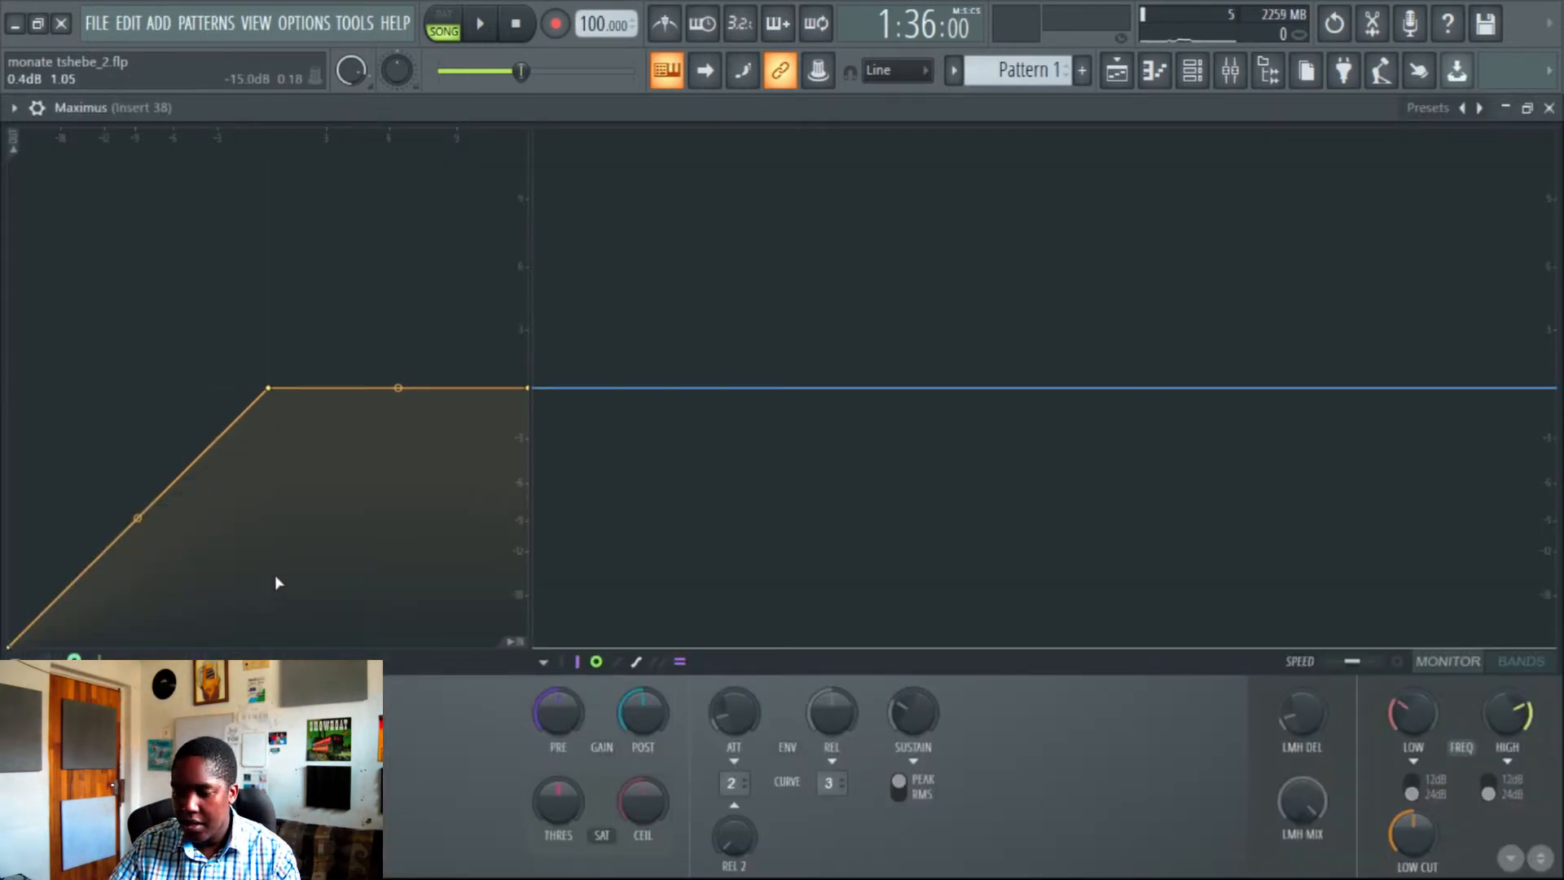
pyautogui.click(479, 23)
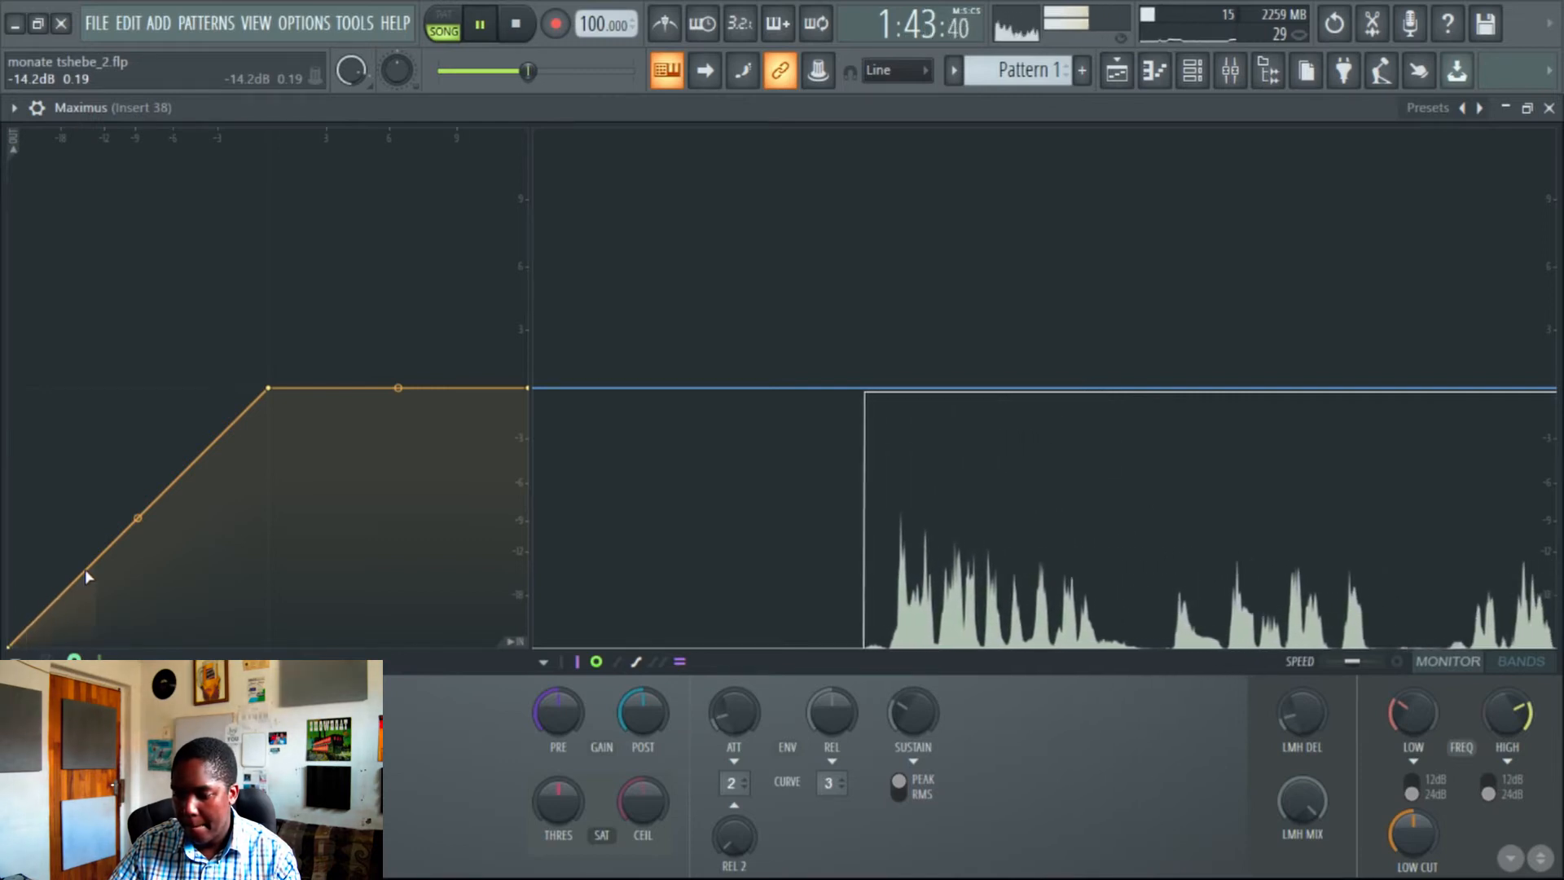
pyautogui.click(479, 22)
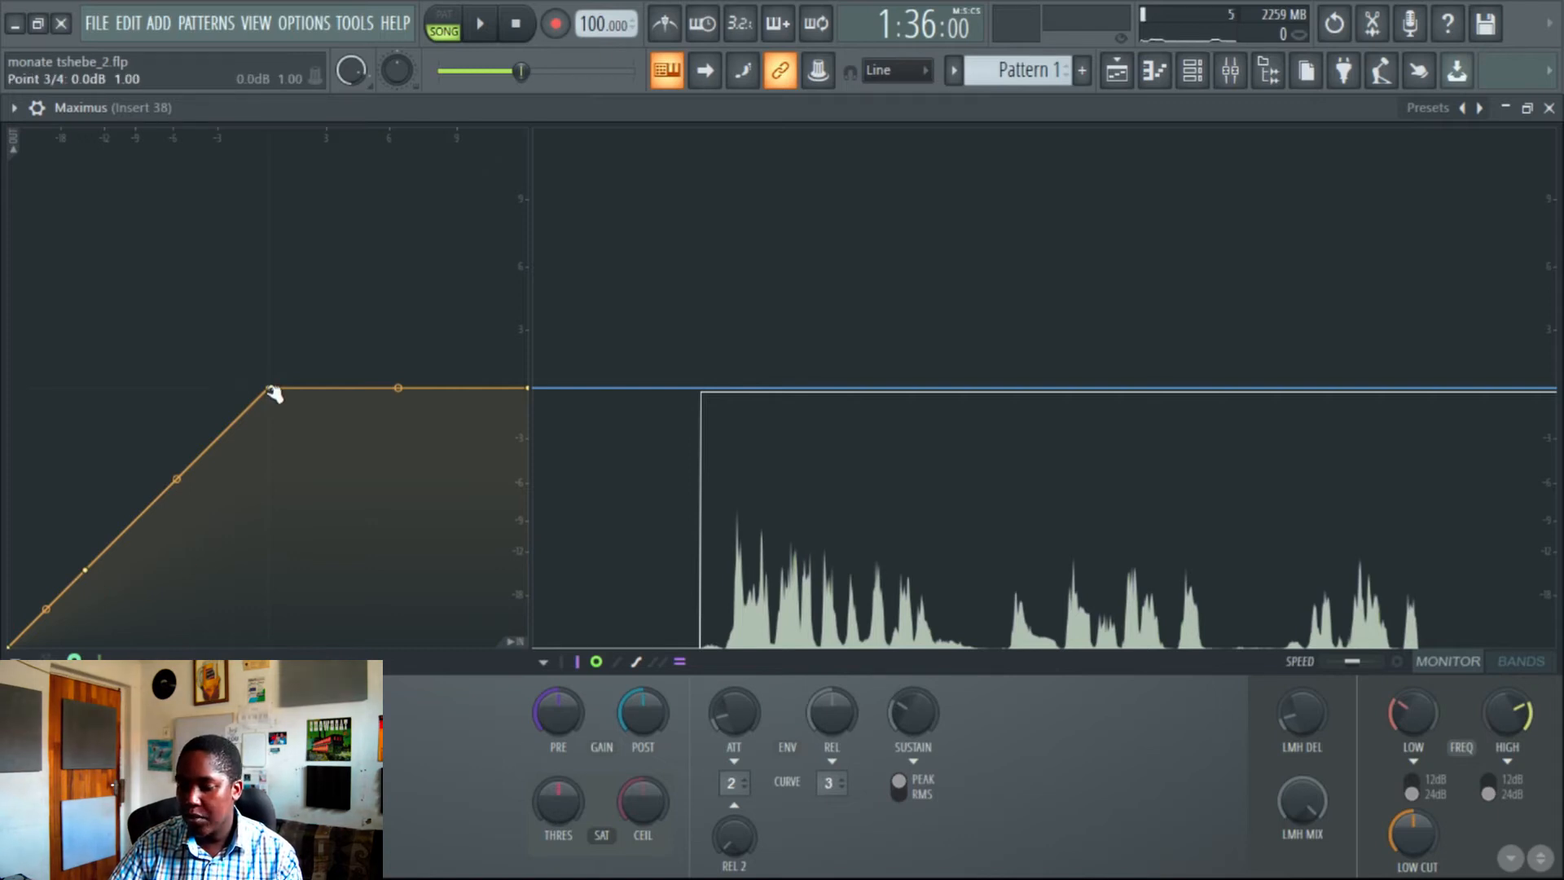
pyautogui.click(480, 22)
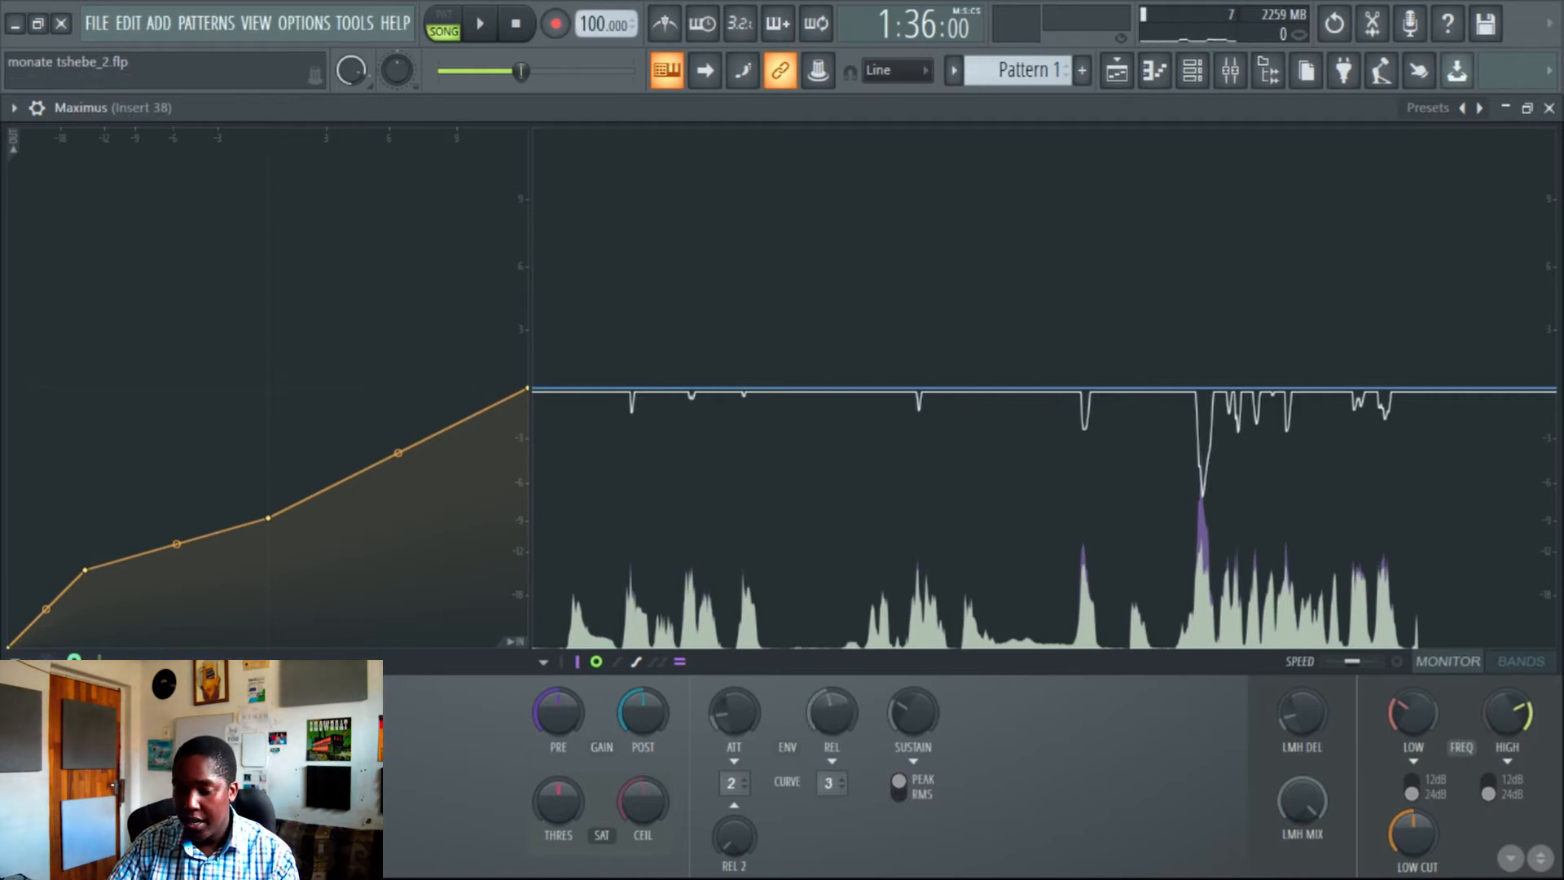
pyautogui.click(479, 23)
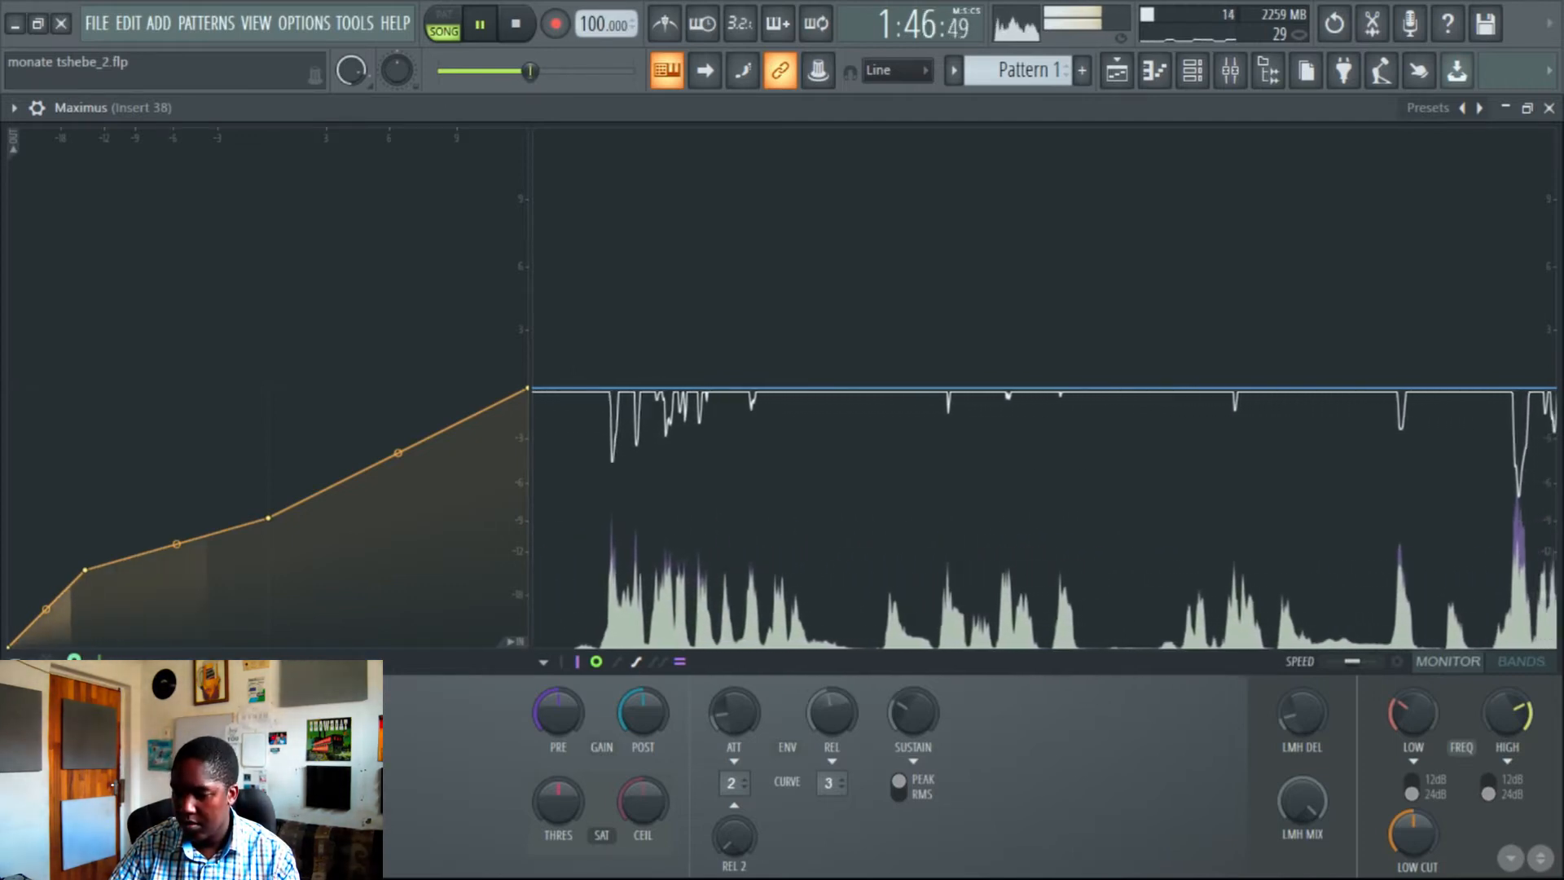
# - Bend the HIGH band curve by adding and dragging points during playback
pyautogui.click(480, 23)
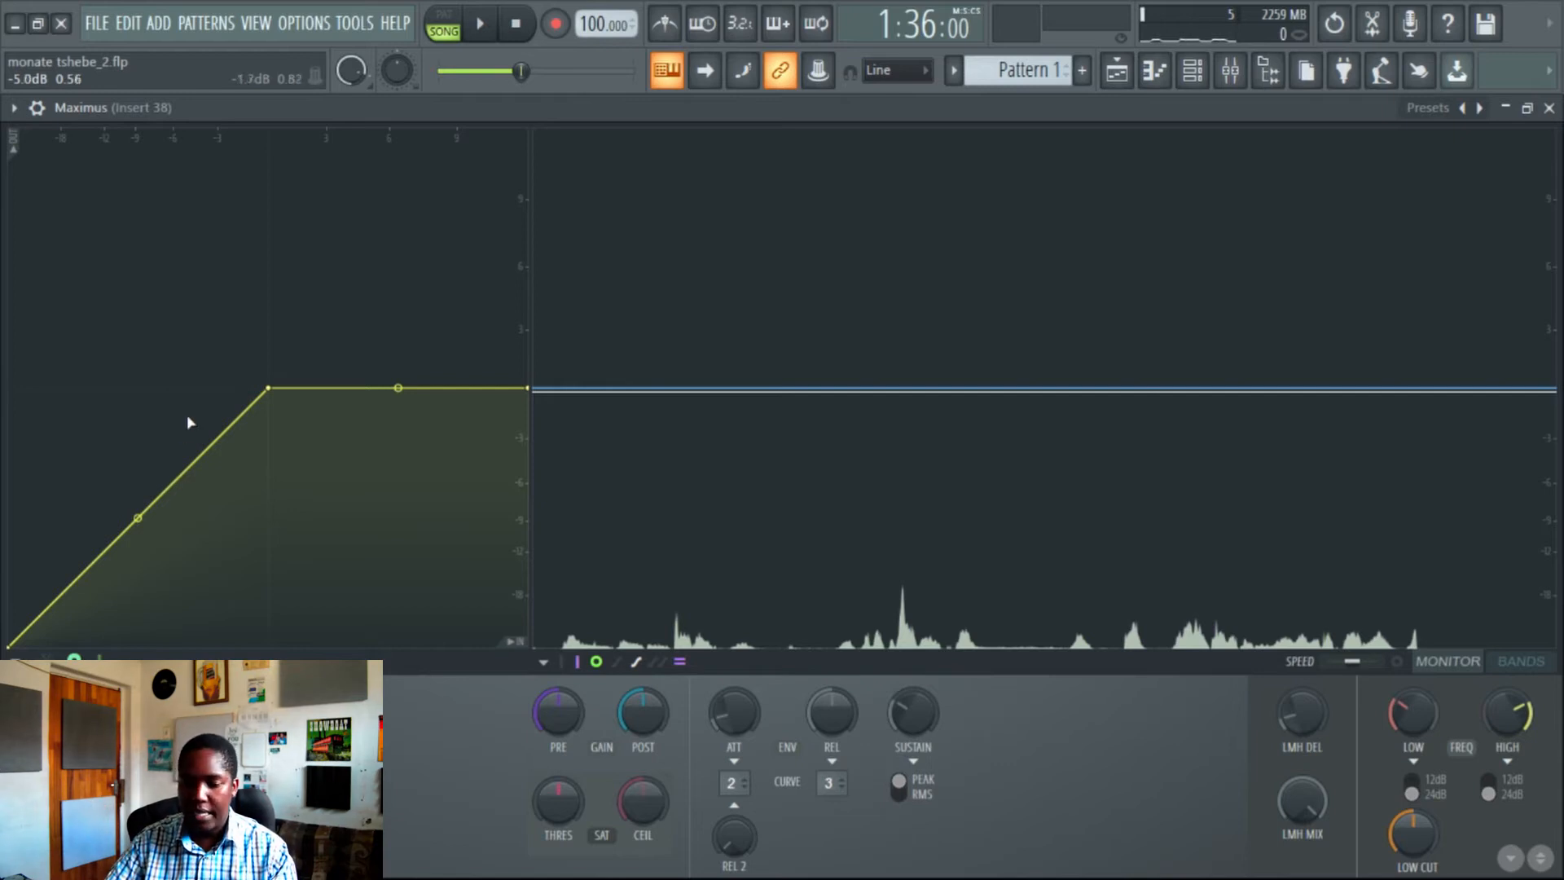
pyautogui.click(479, 23)
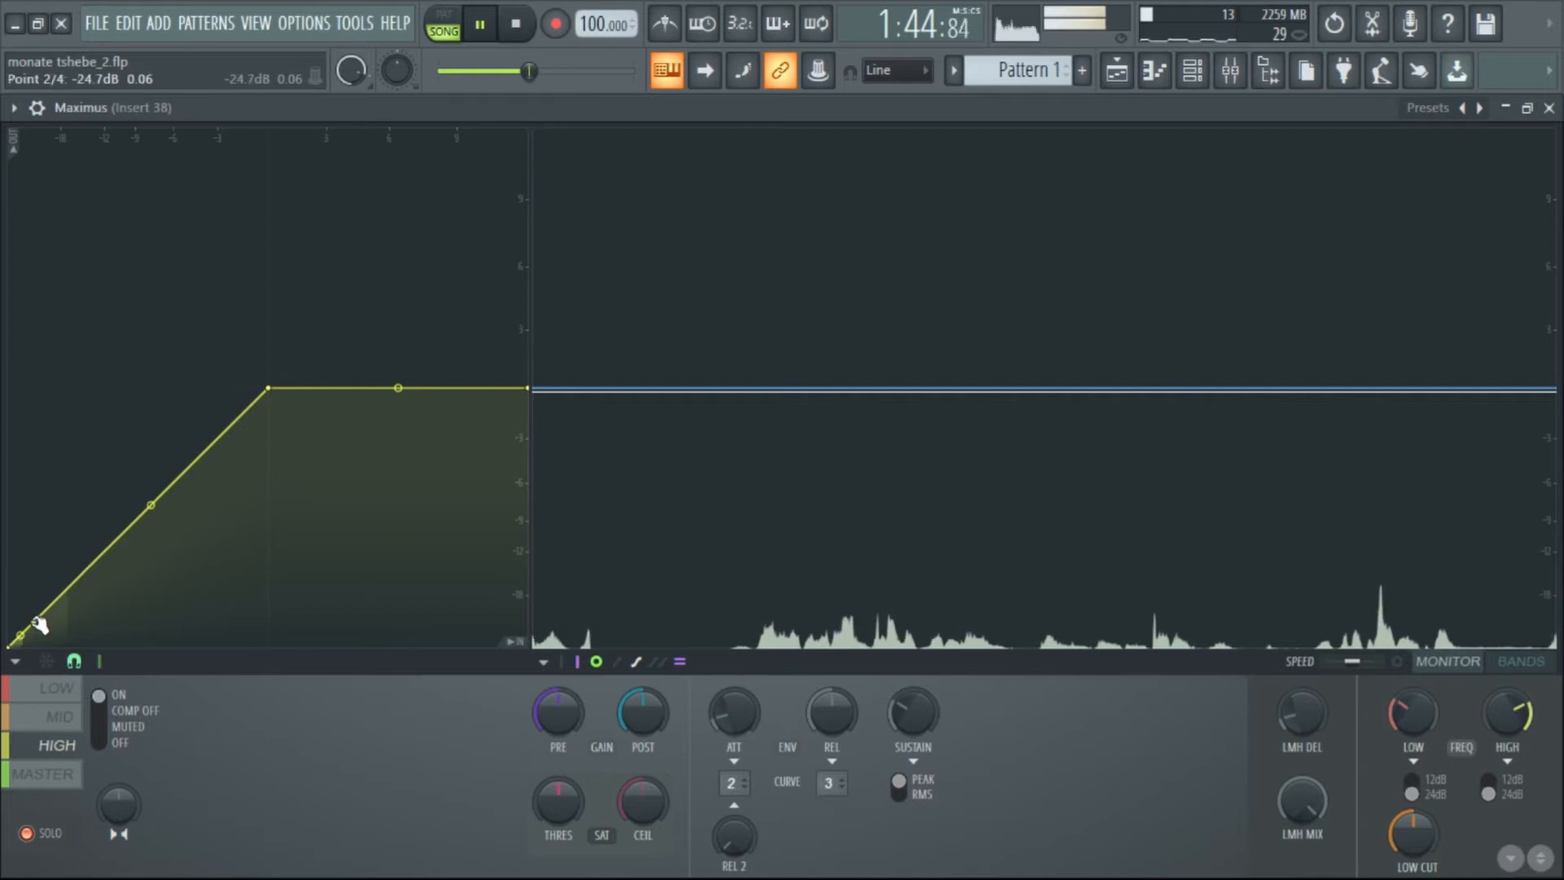
pyautogui.click(516, 23)
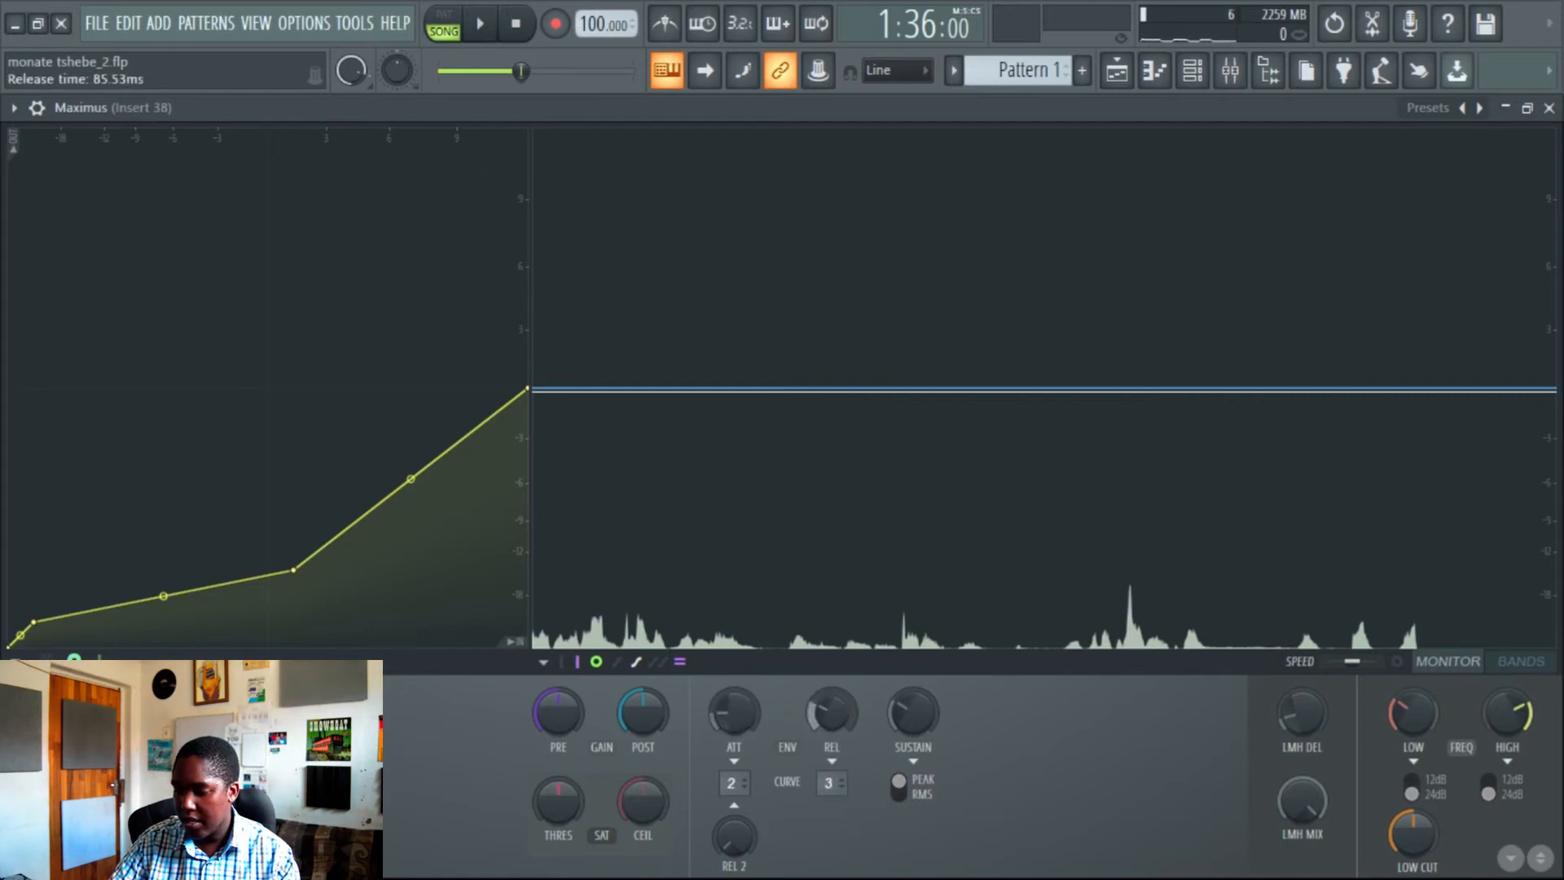
pyautogui.click(479, 23)
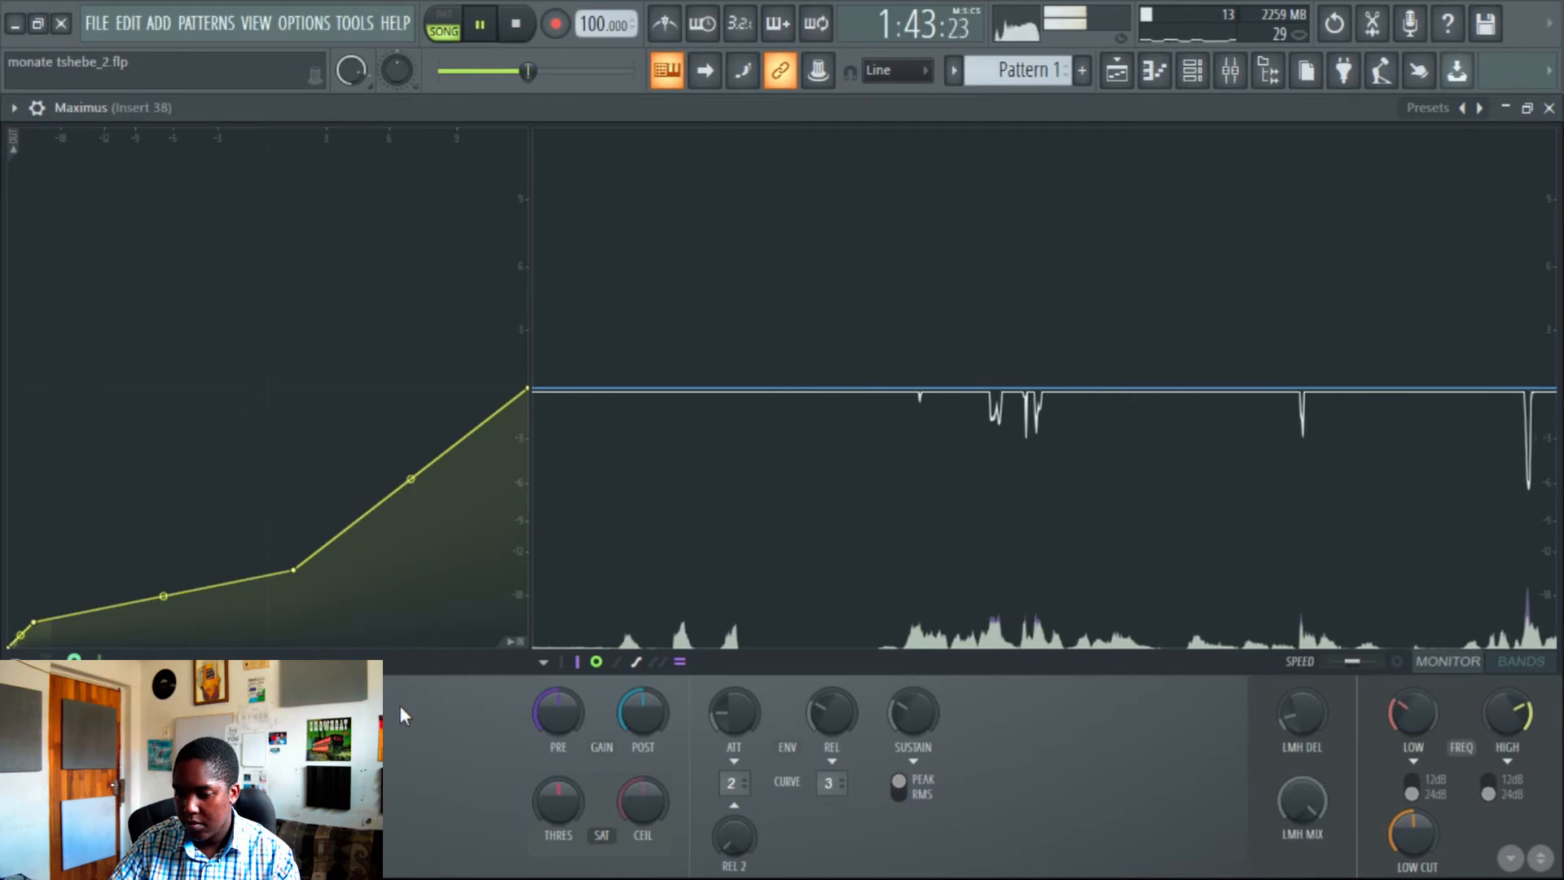
# - Close the Maximus editor, check insert 38's Maximus slot, and stop playback
pyautogui.click(479, 23)
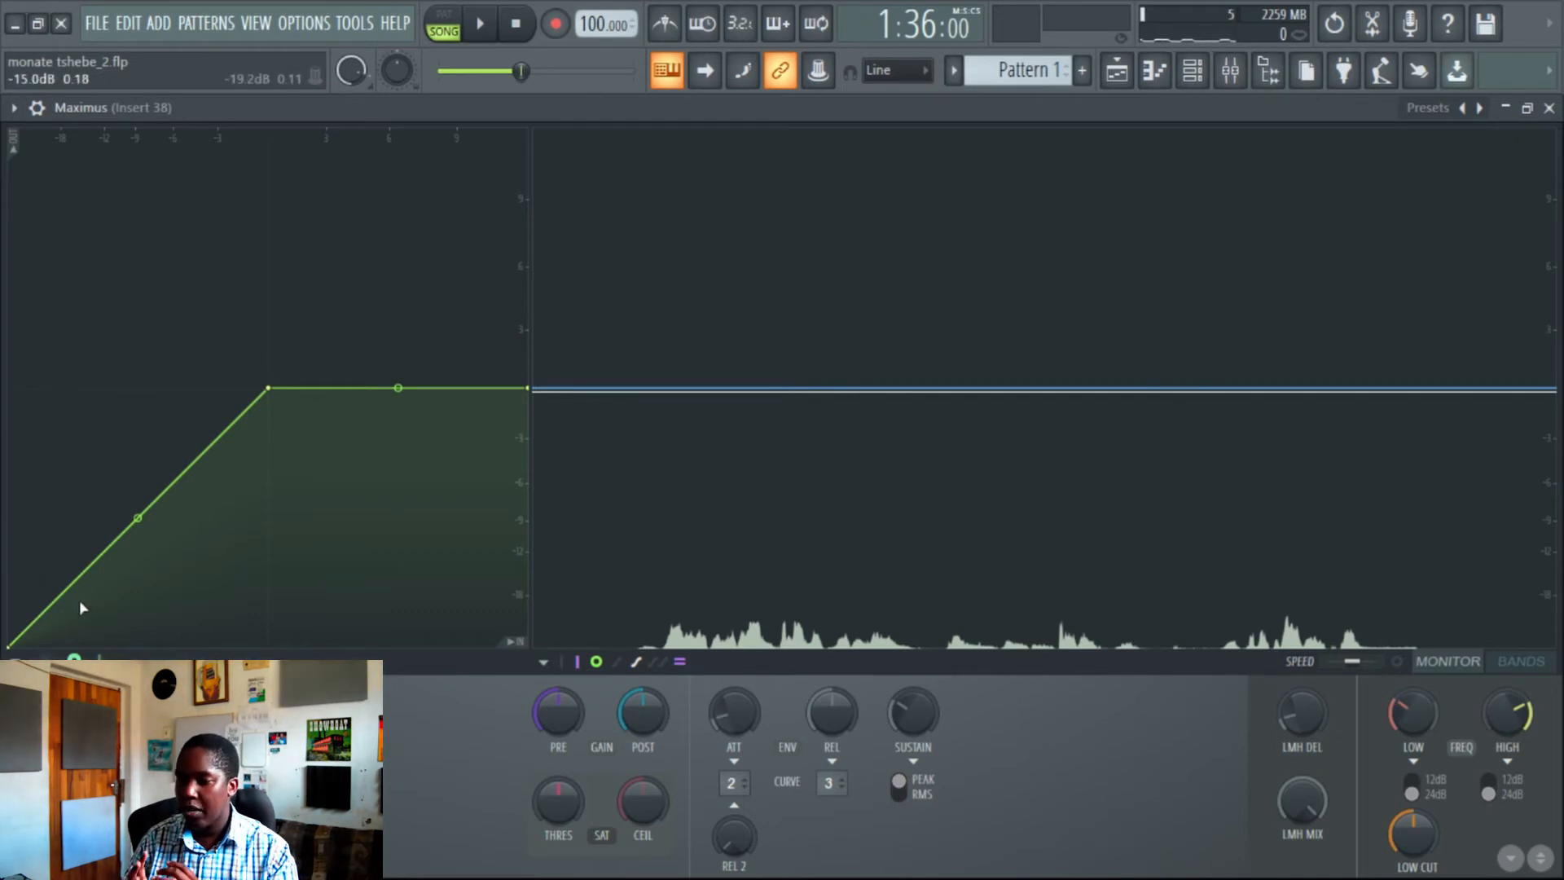
pyautogui.click(479, 22)
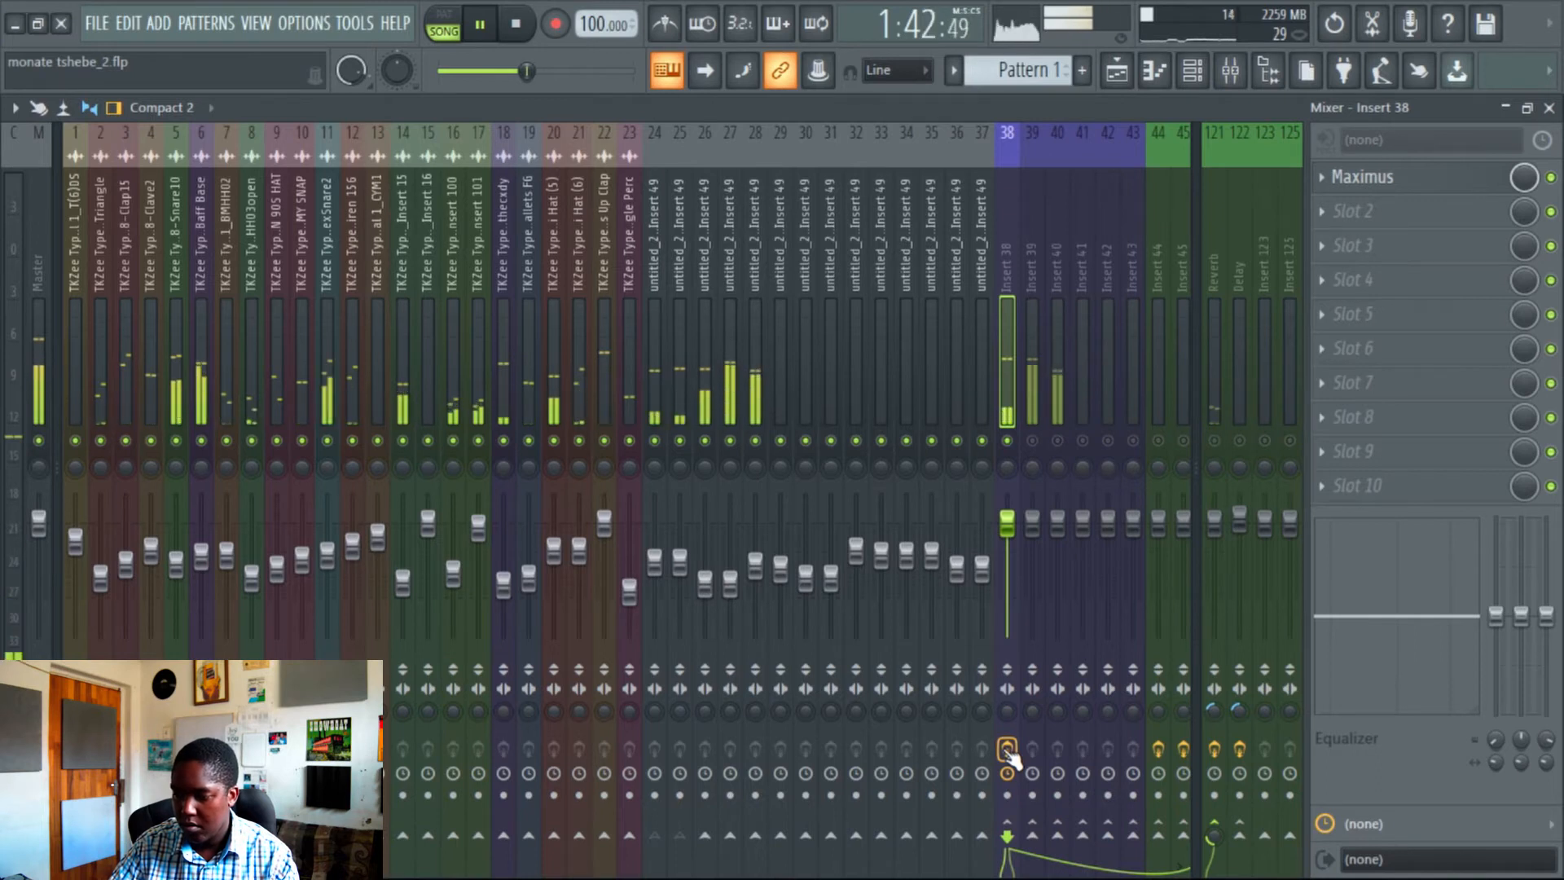
pyautogui.click(1364, 177)
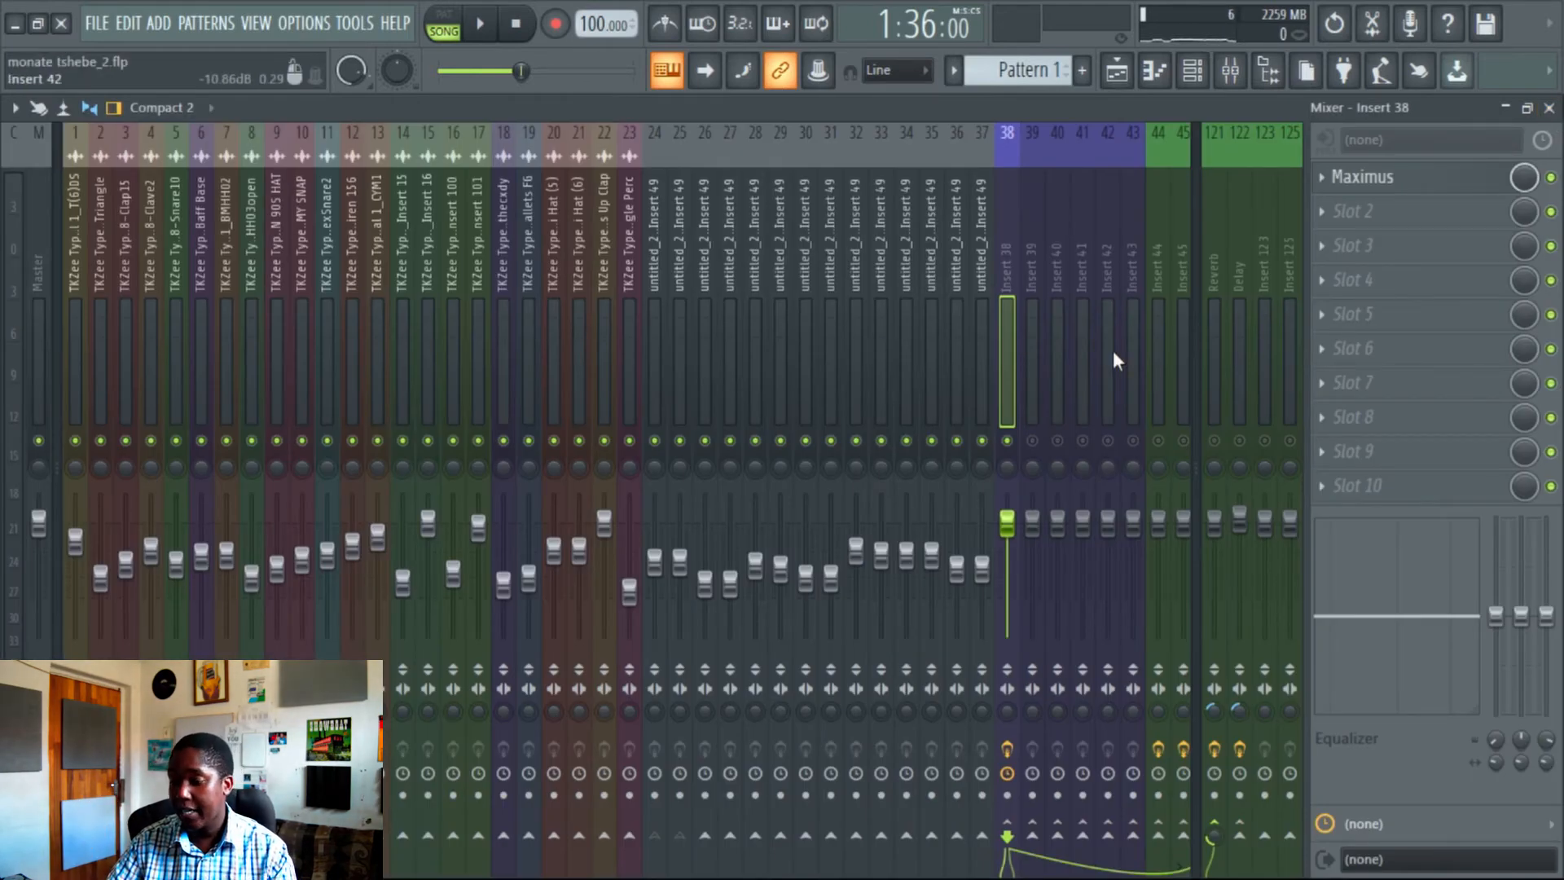
# - Save the tuned Maximus as a preset and load it into slot 1 of inserts 39–43
pyautogui.click(480, 22)
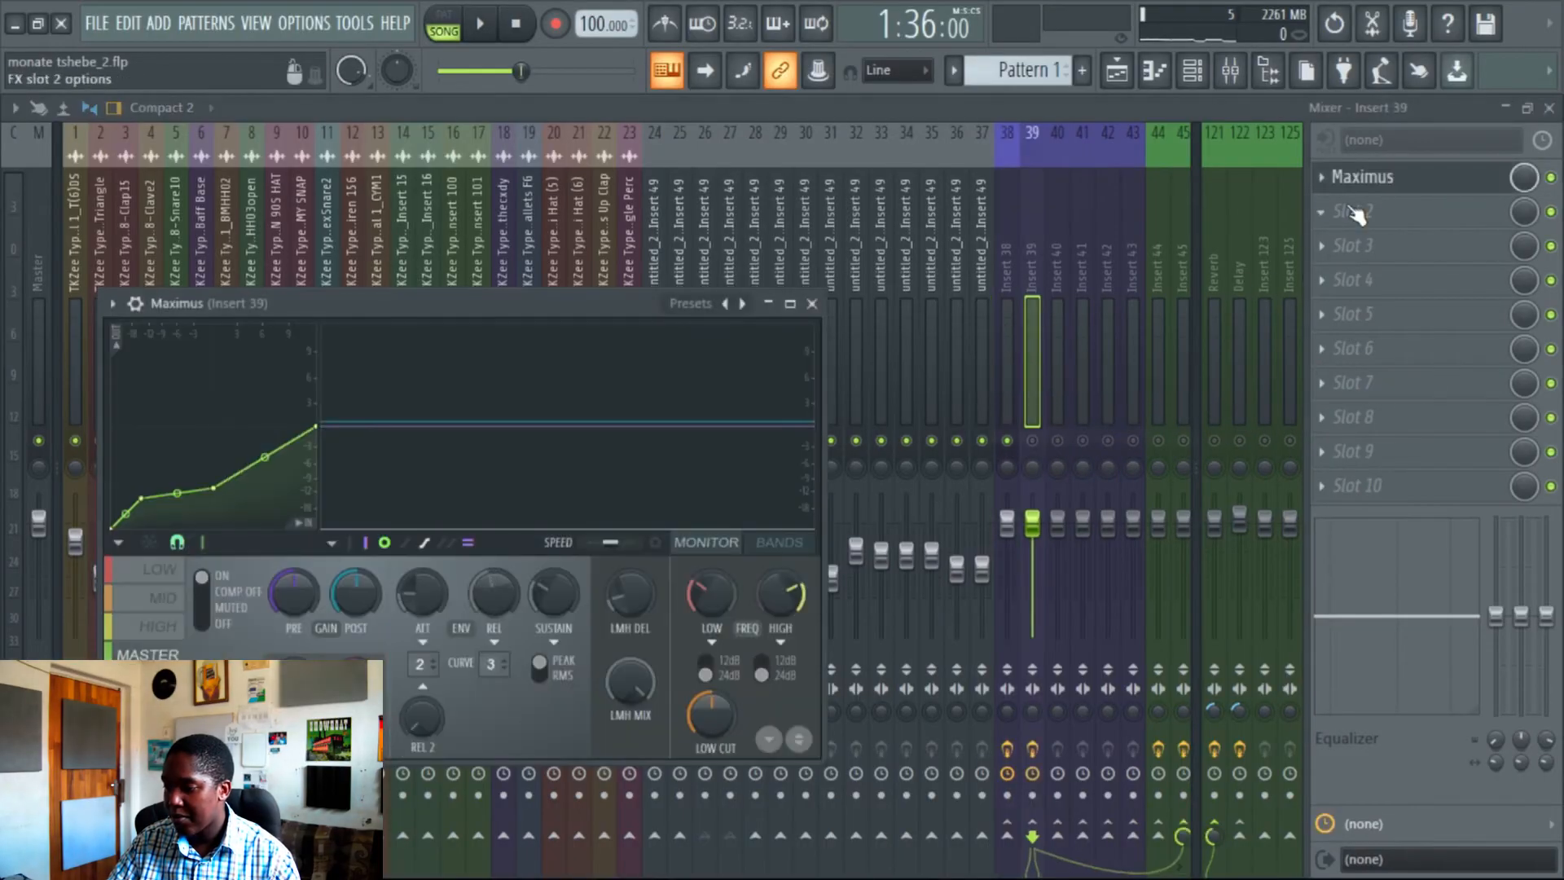
pyautogui.rightClick(1361, 177)
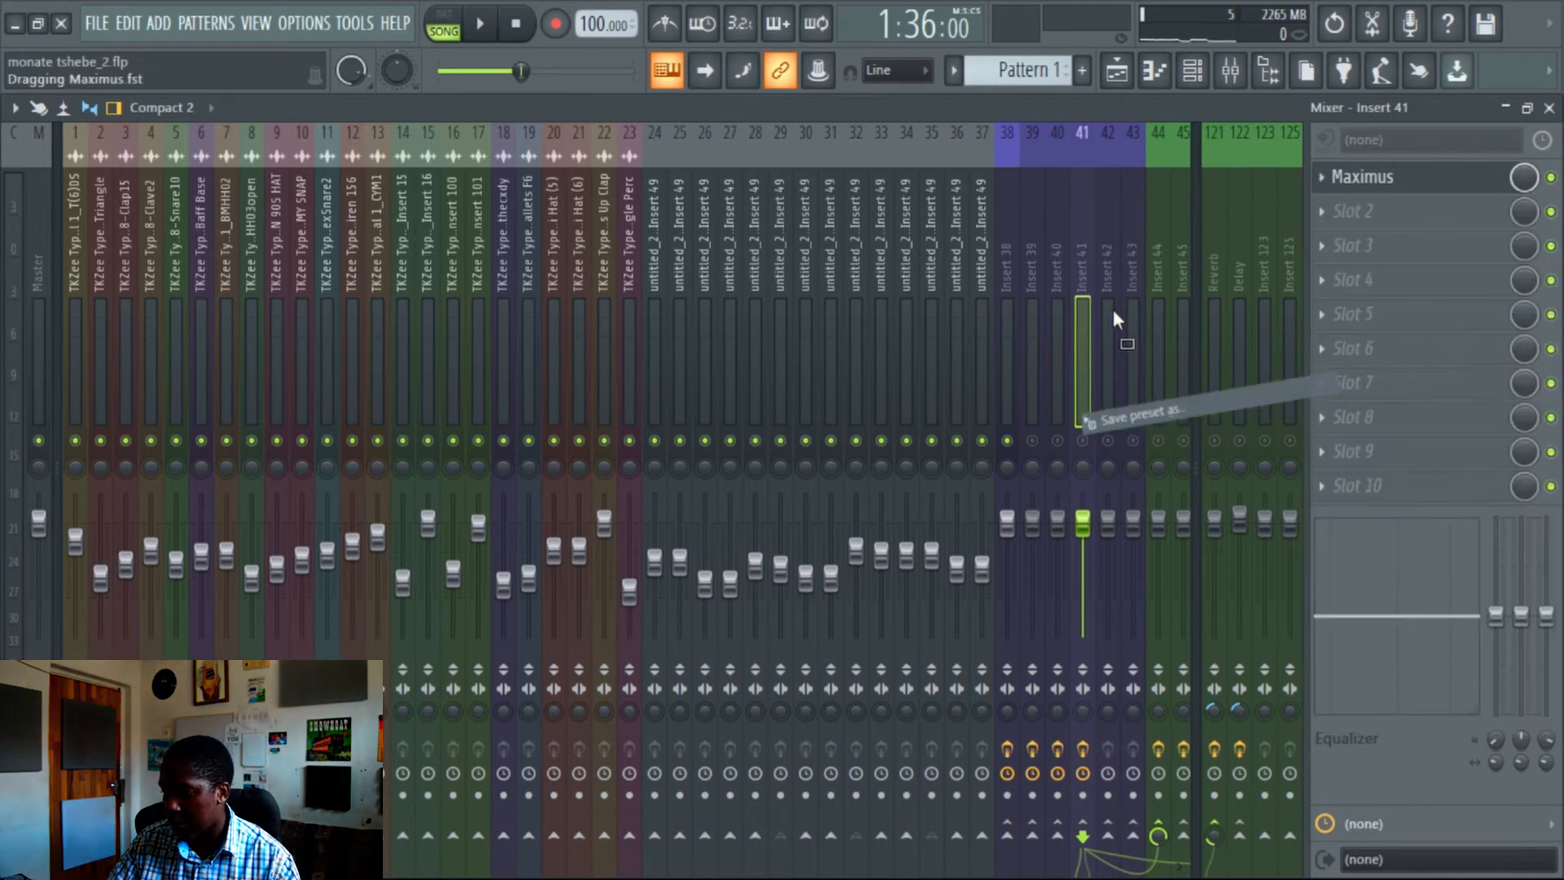
pyautogui.rightClick(1364, 176)
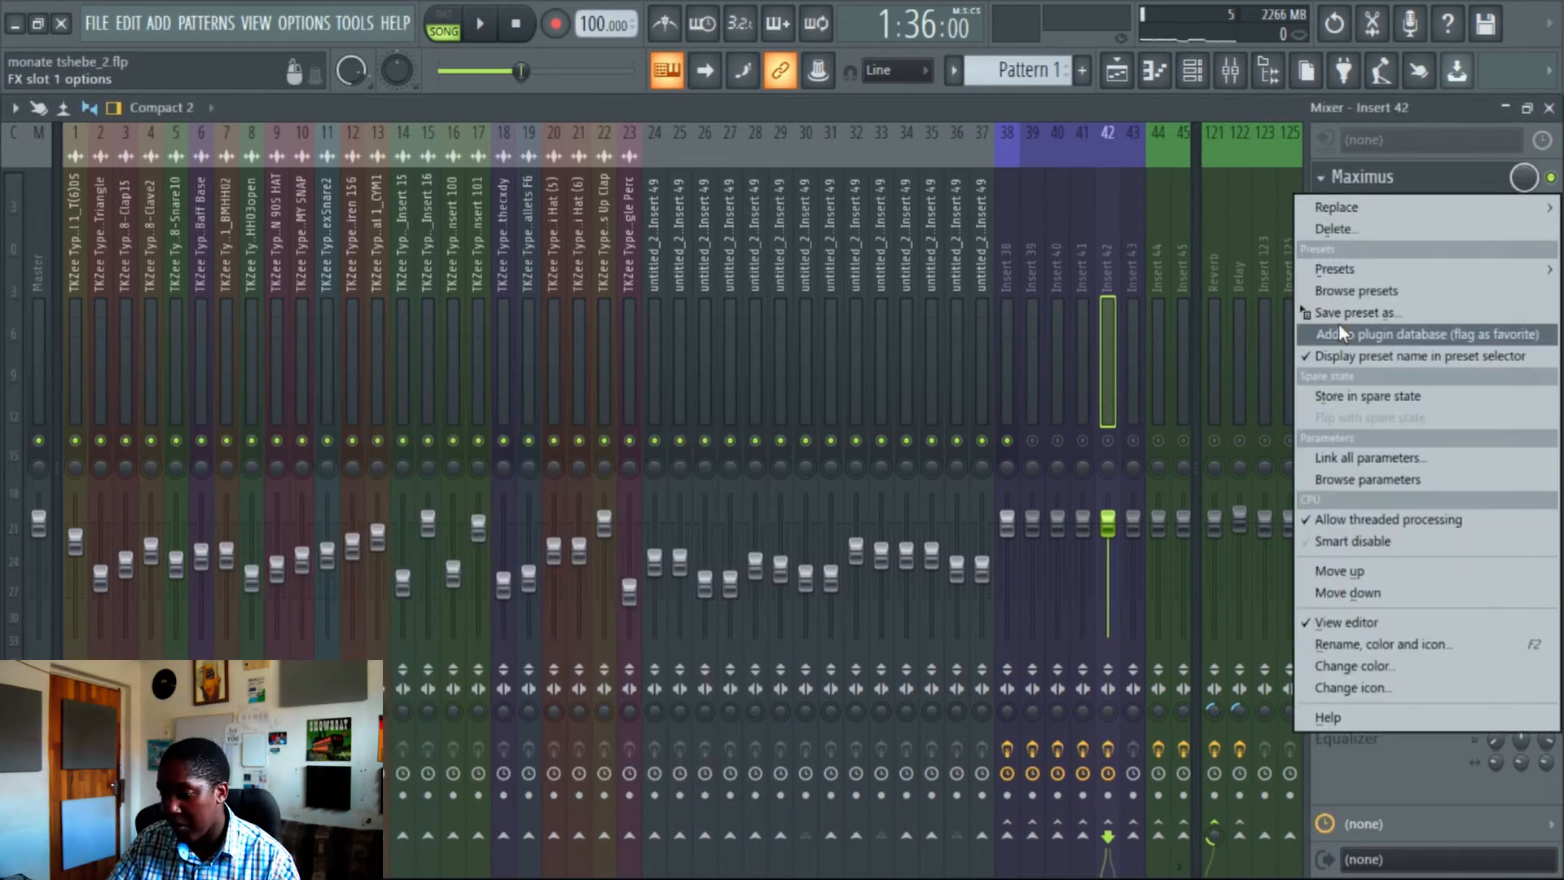
pyautogui.click(1346, 621)
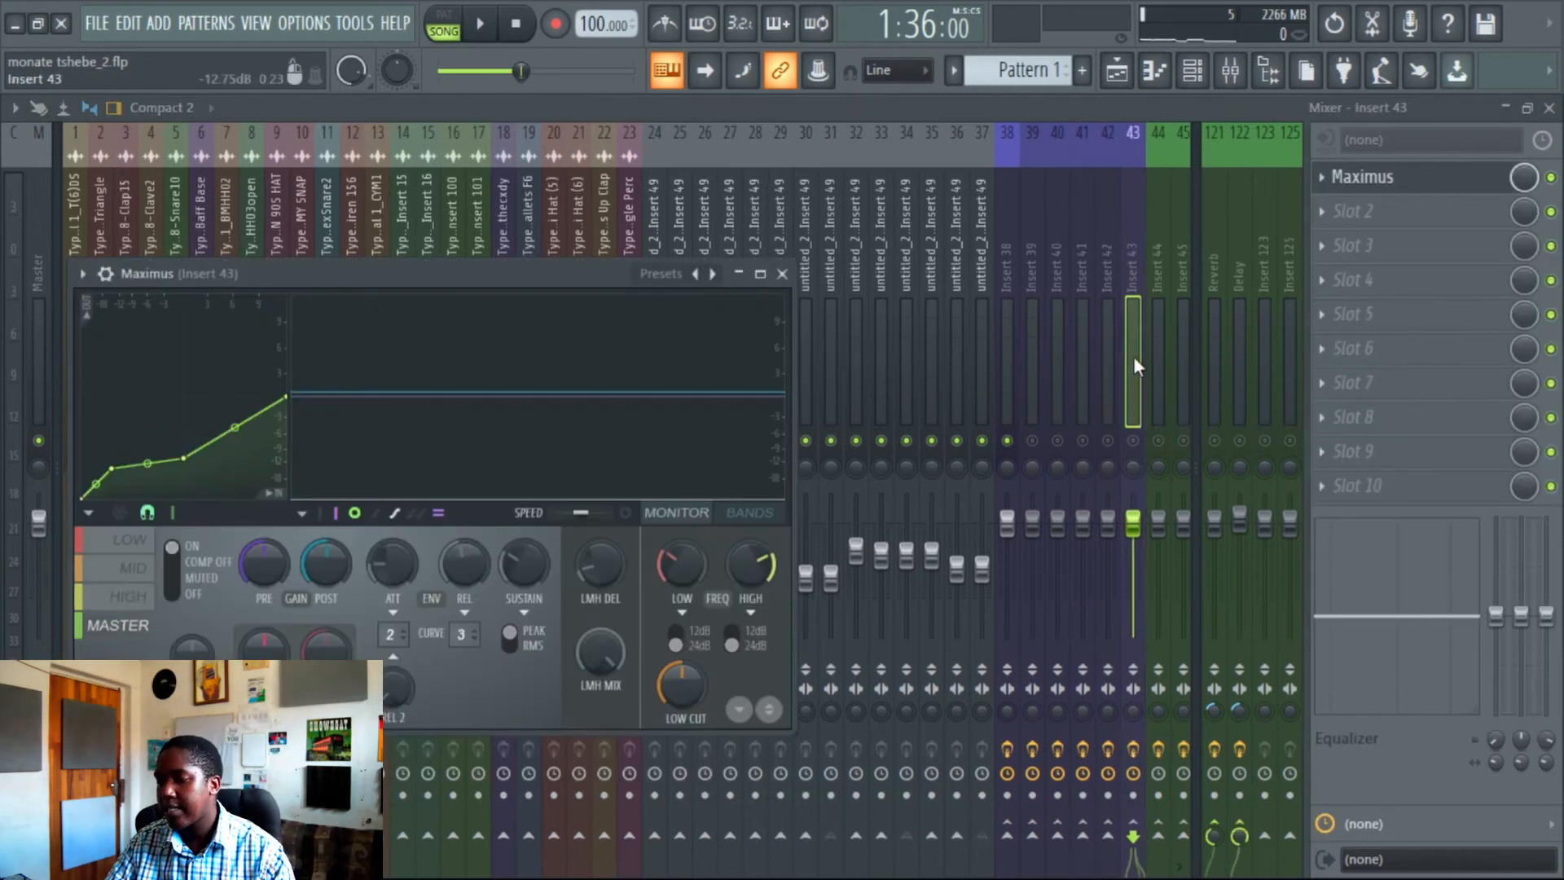
pyautogui.moveTo(1053, 454)
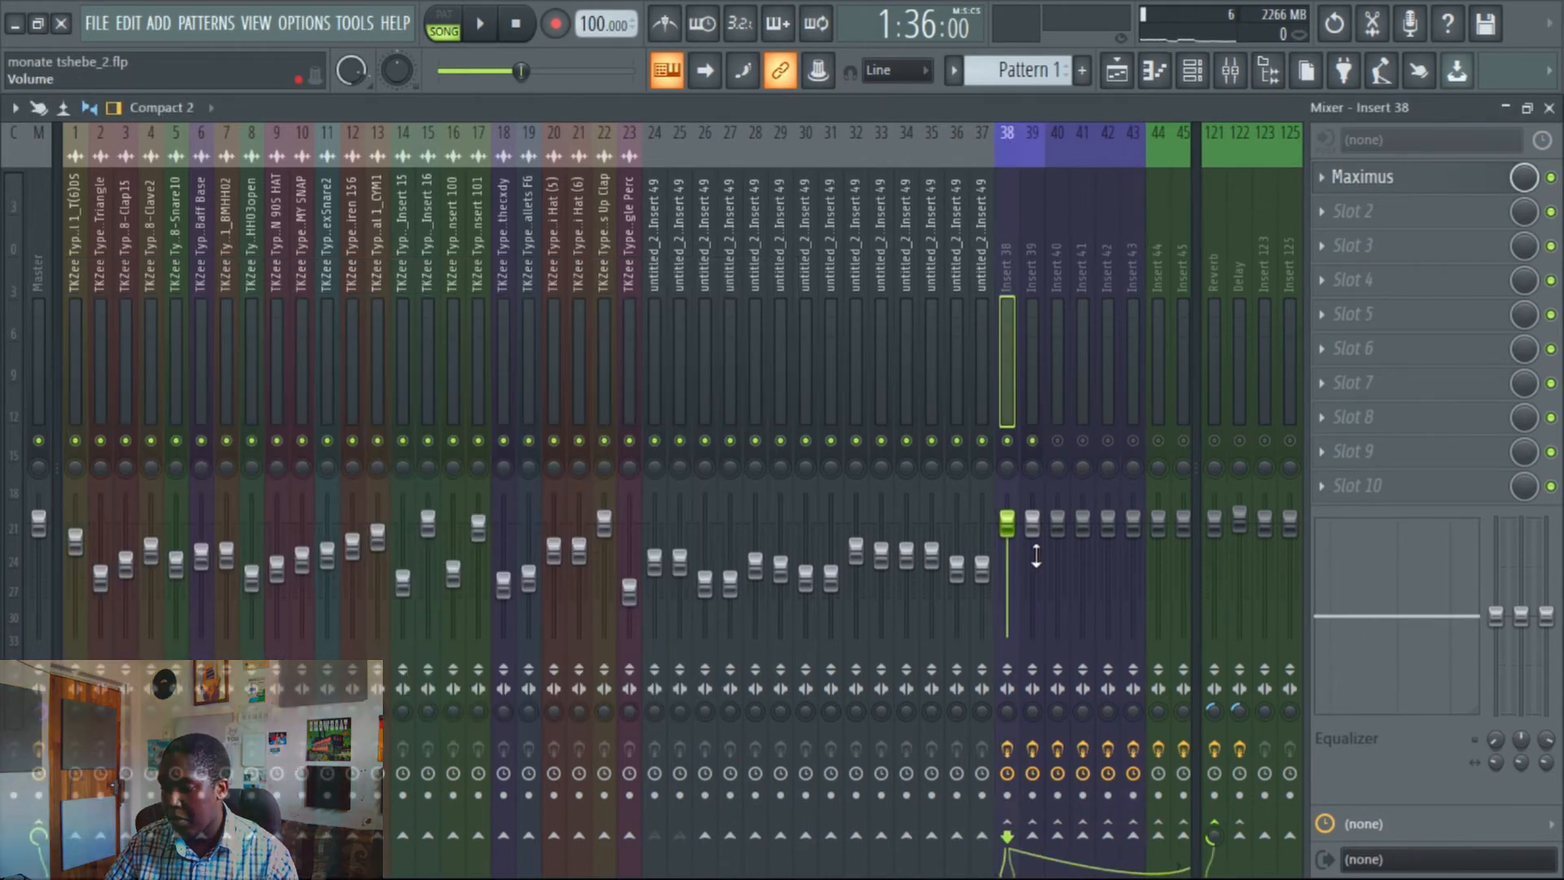
# - Audition insert 39's Maximus full-screen, adjusting MID band knobs during playback, then stop
pyautogui.click(480, 24)
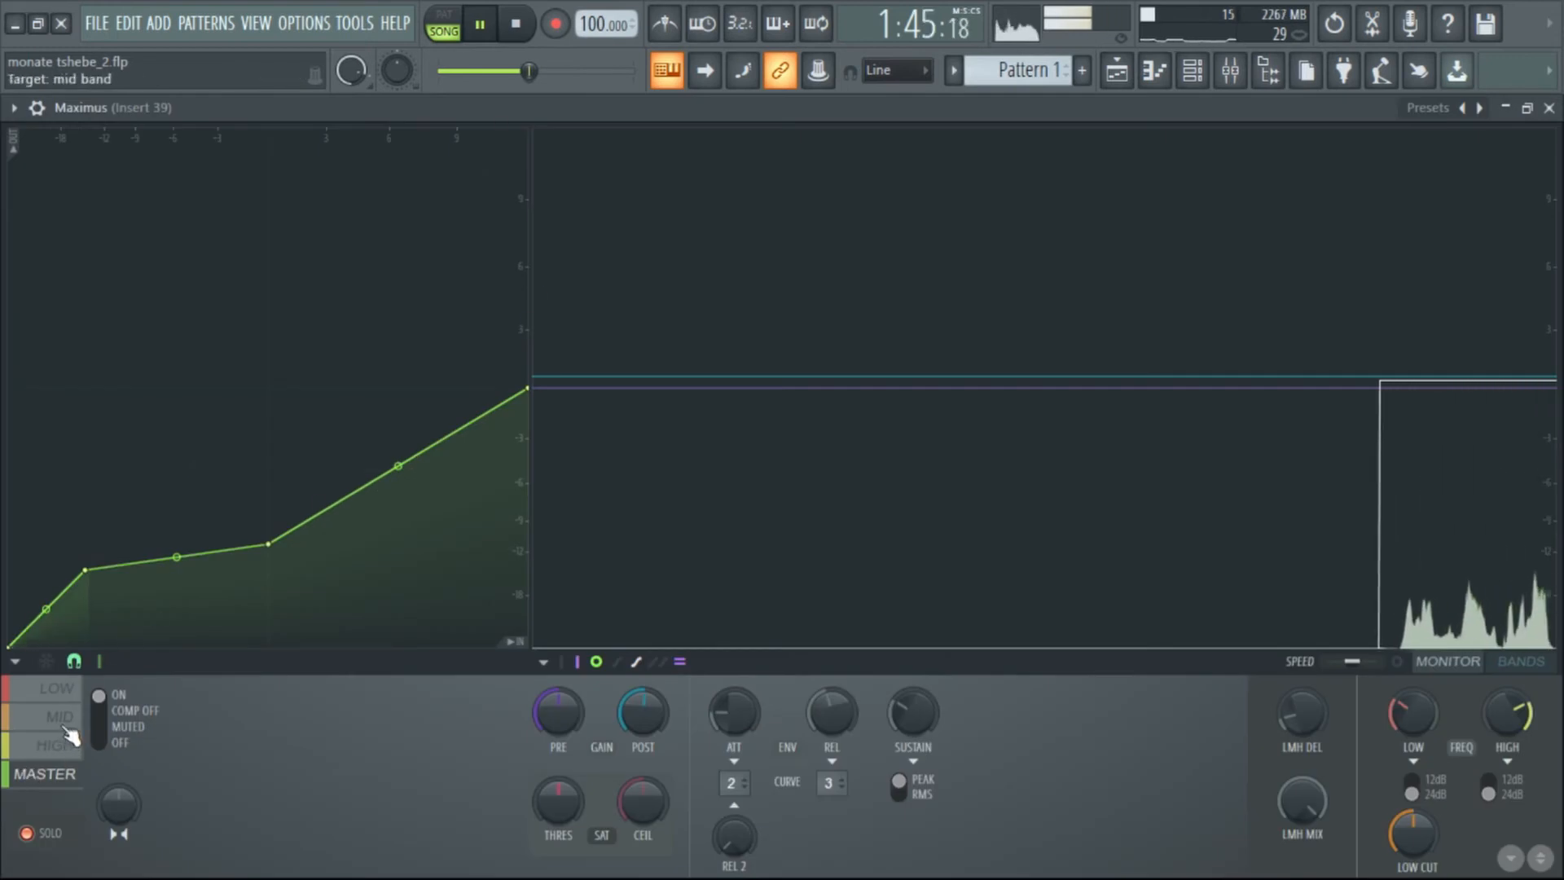
pyautogui.click(43, 832)
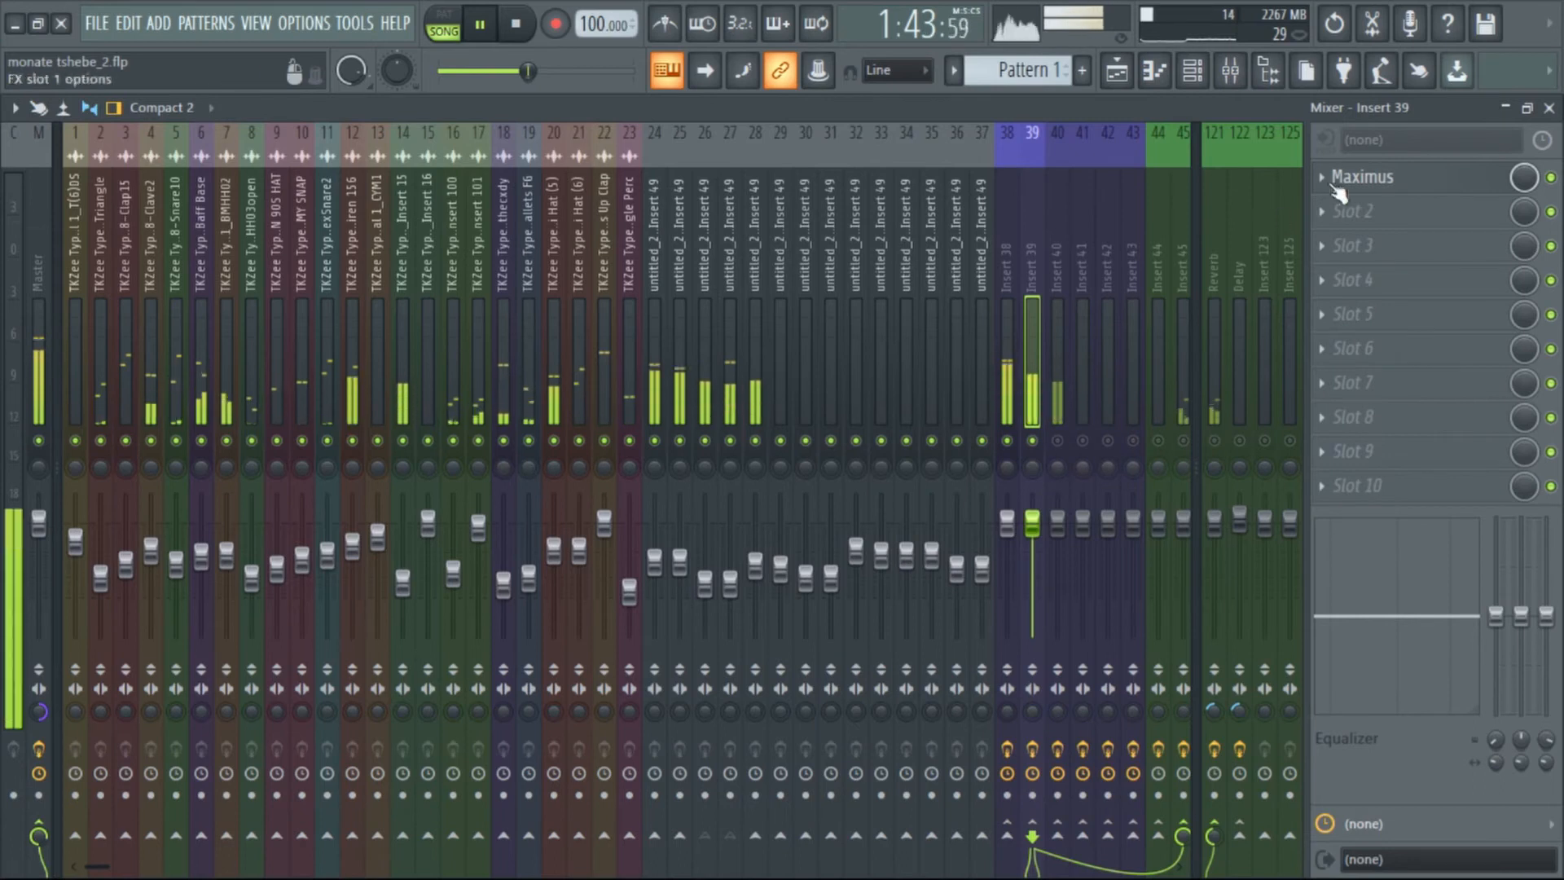
pyautogui.click(1363, 177)
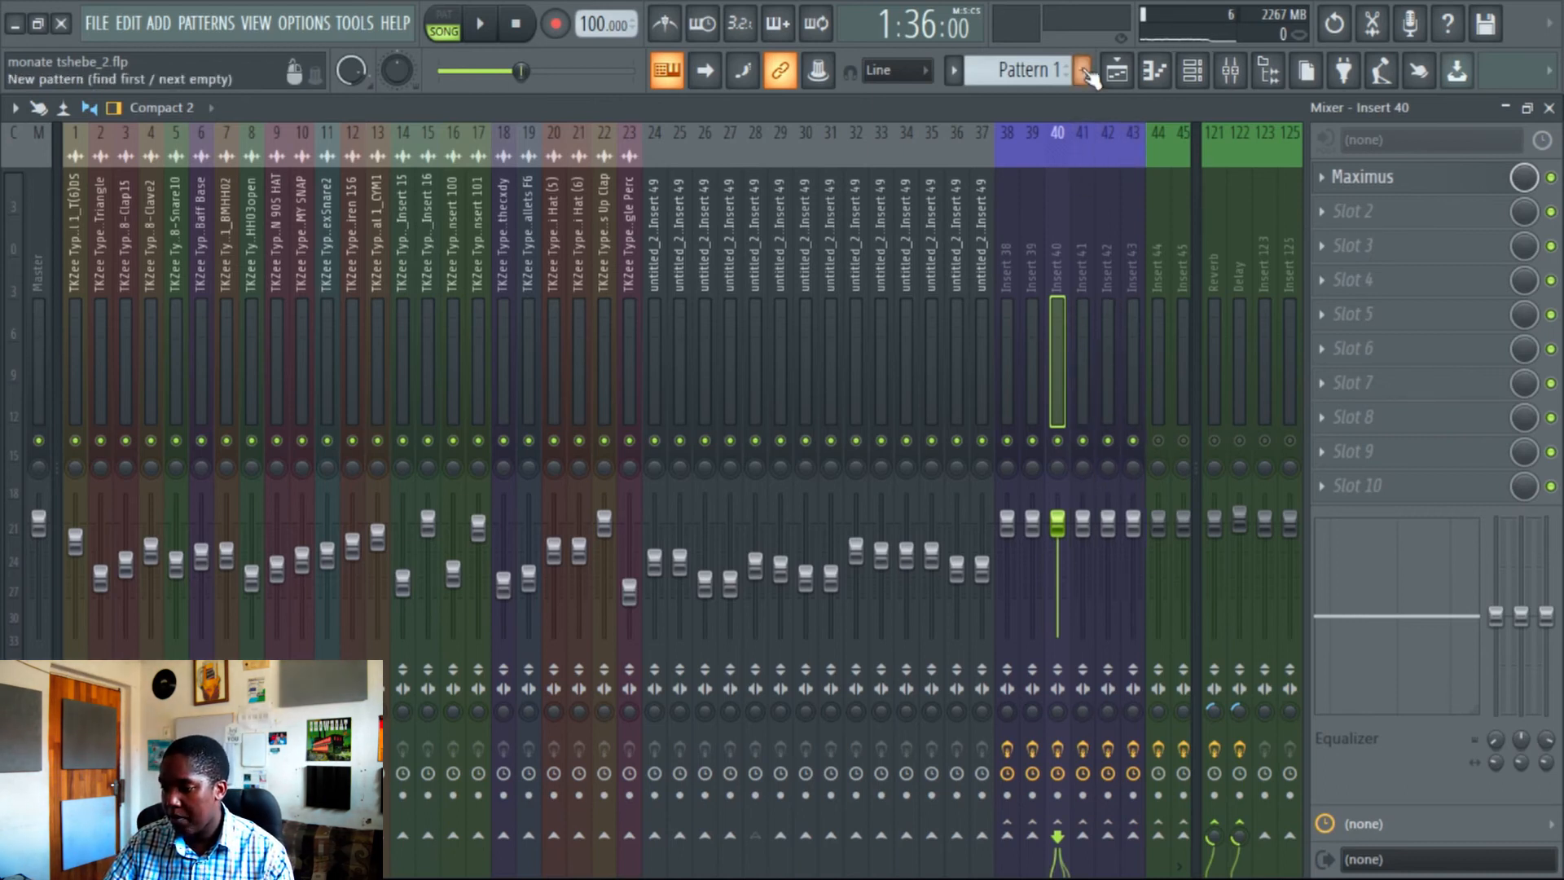
# - On insert 41's Maximus, adjust the POST gain and set PRE gain to 2.5 dB
pyautogui.click(665, 70)
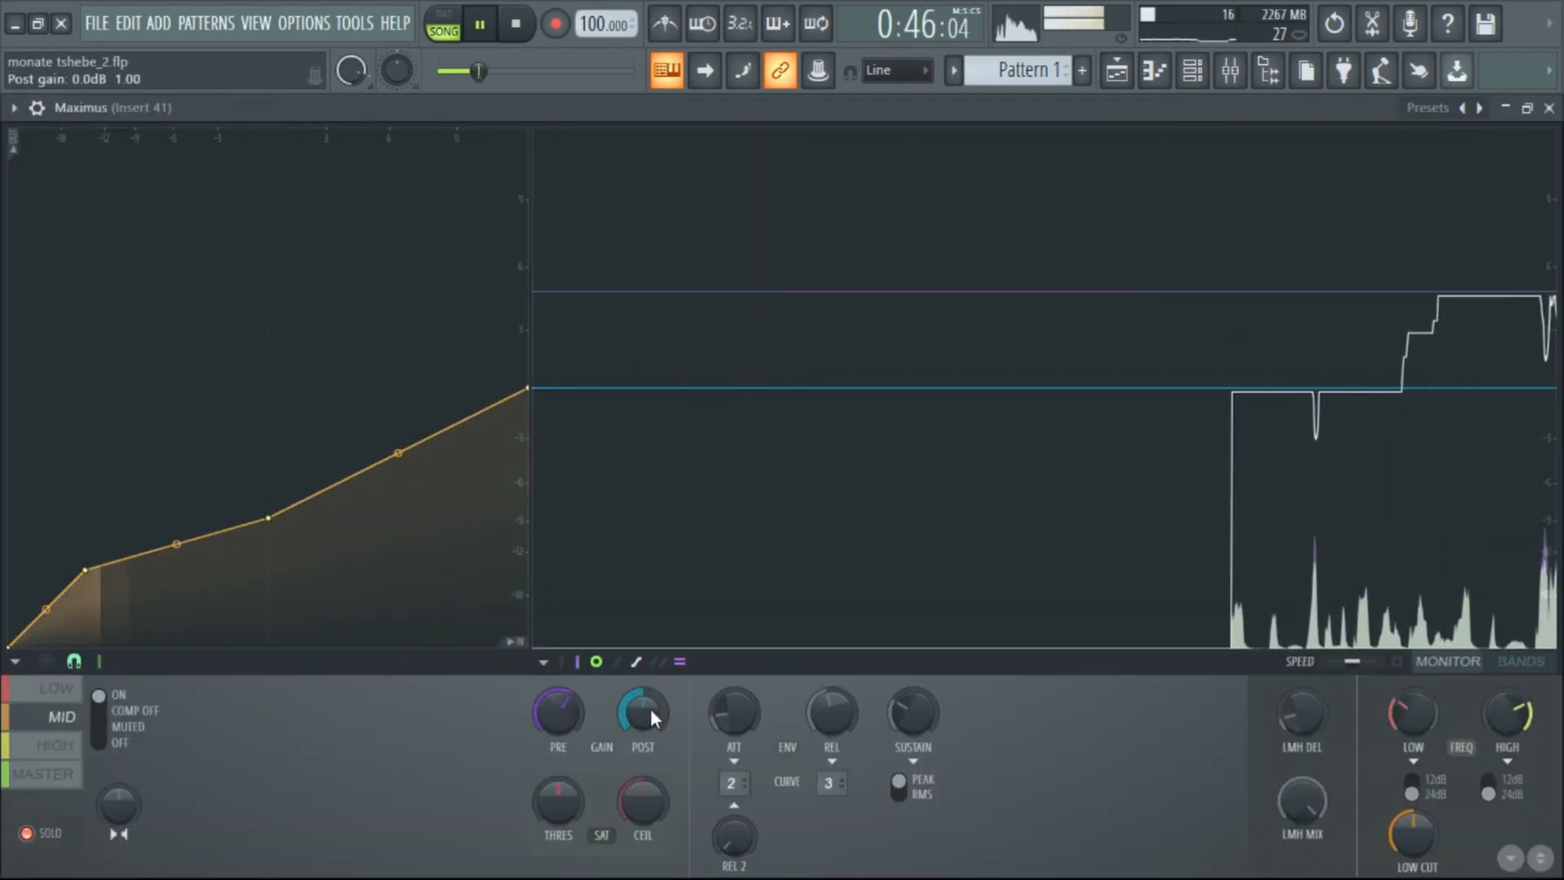
pyautogui.click(58, 745)
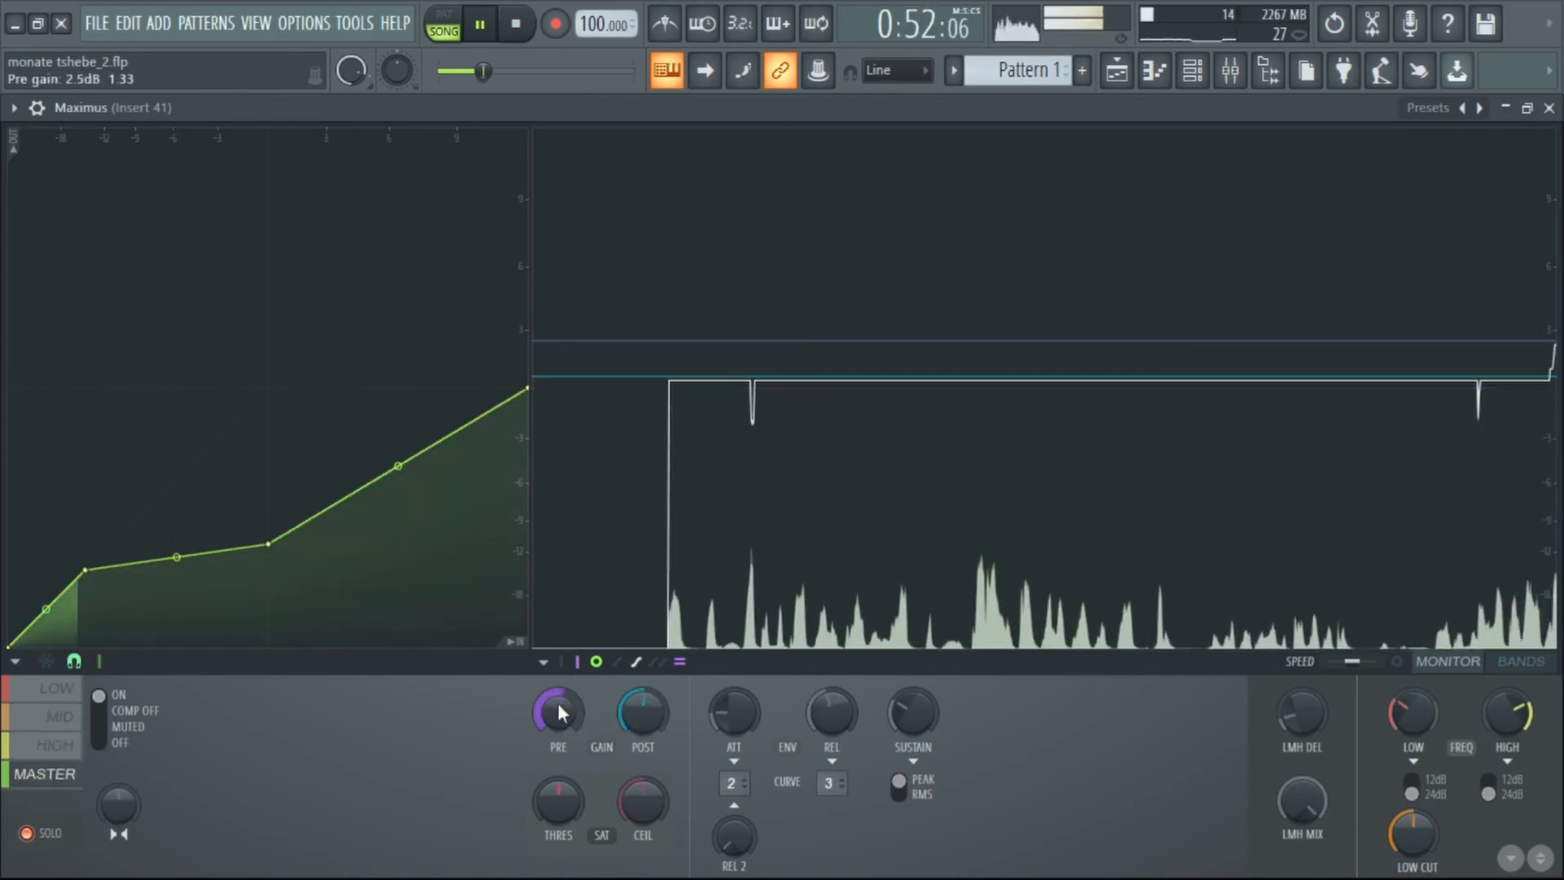
pyautogui.click(641, 714)
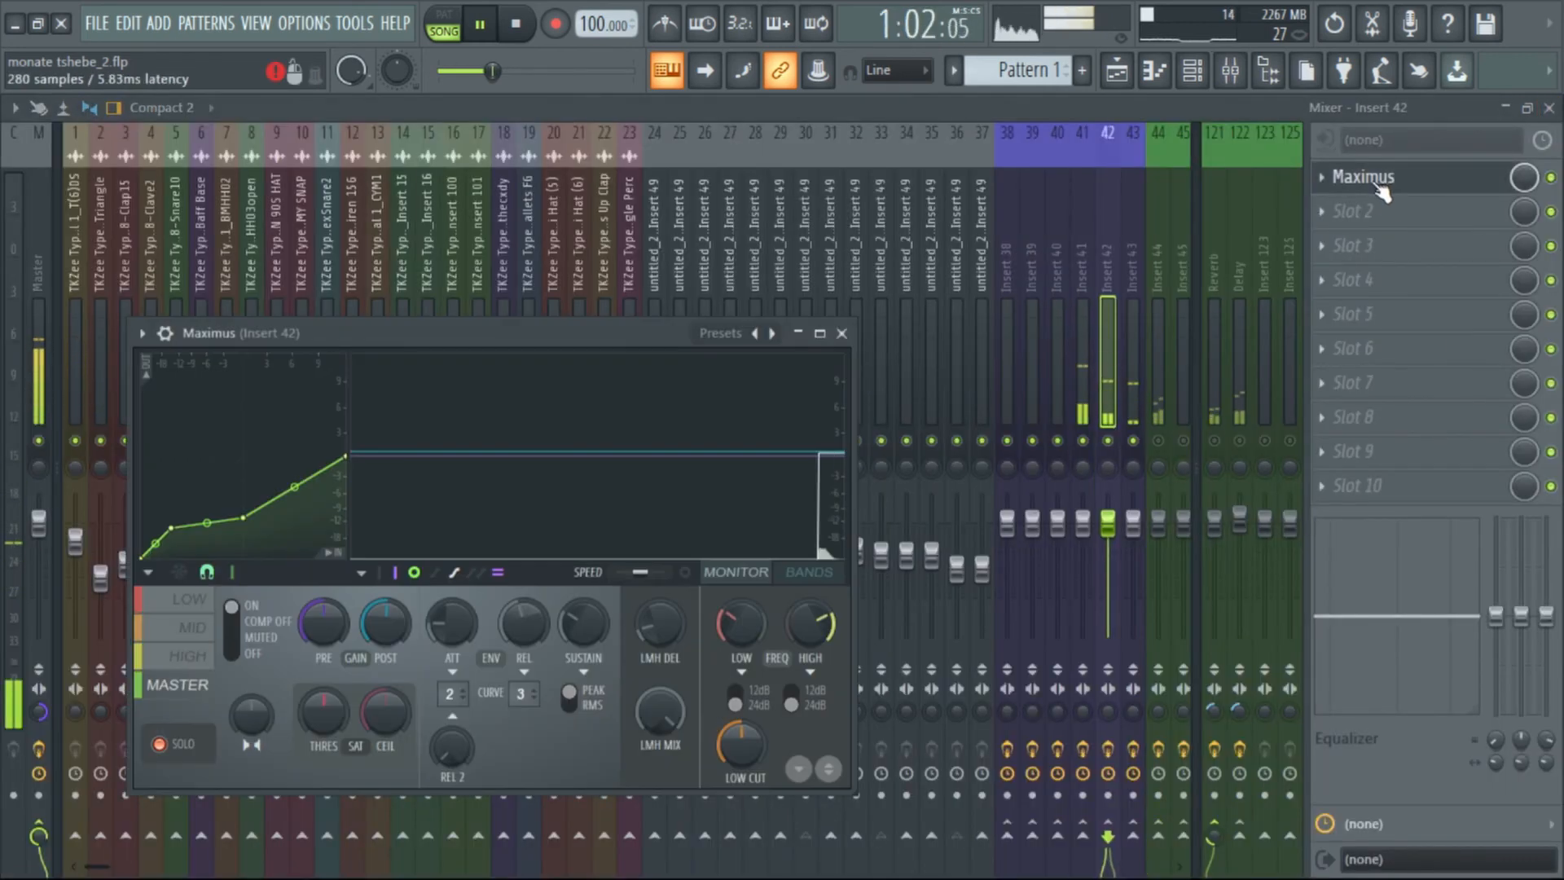
# - Reopen insert 42's Maximus maximized, listen during playback, then close it
pyautogui.click(818, 333)
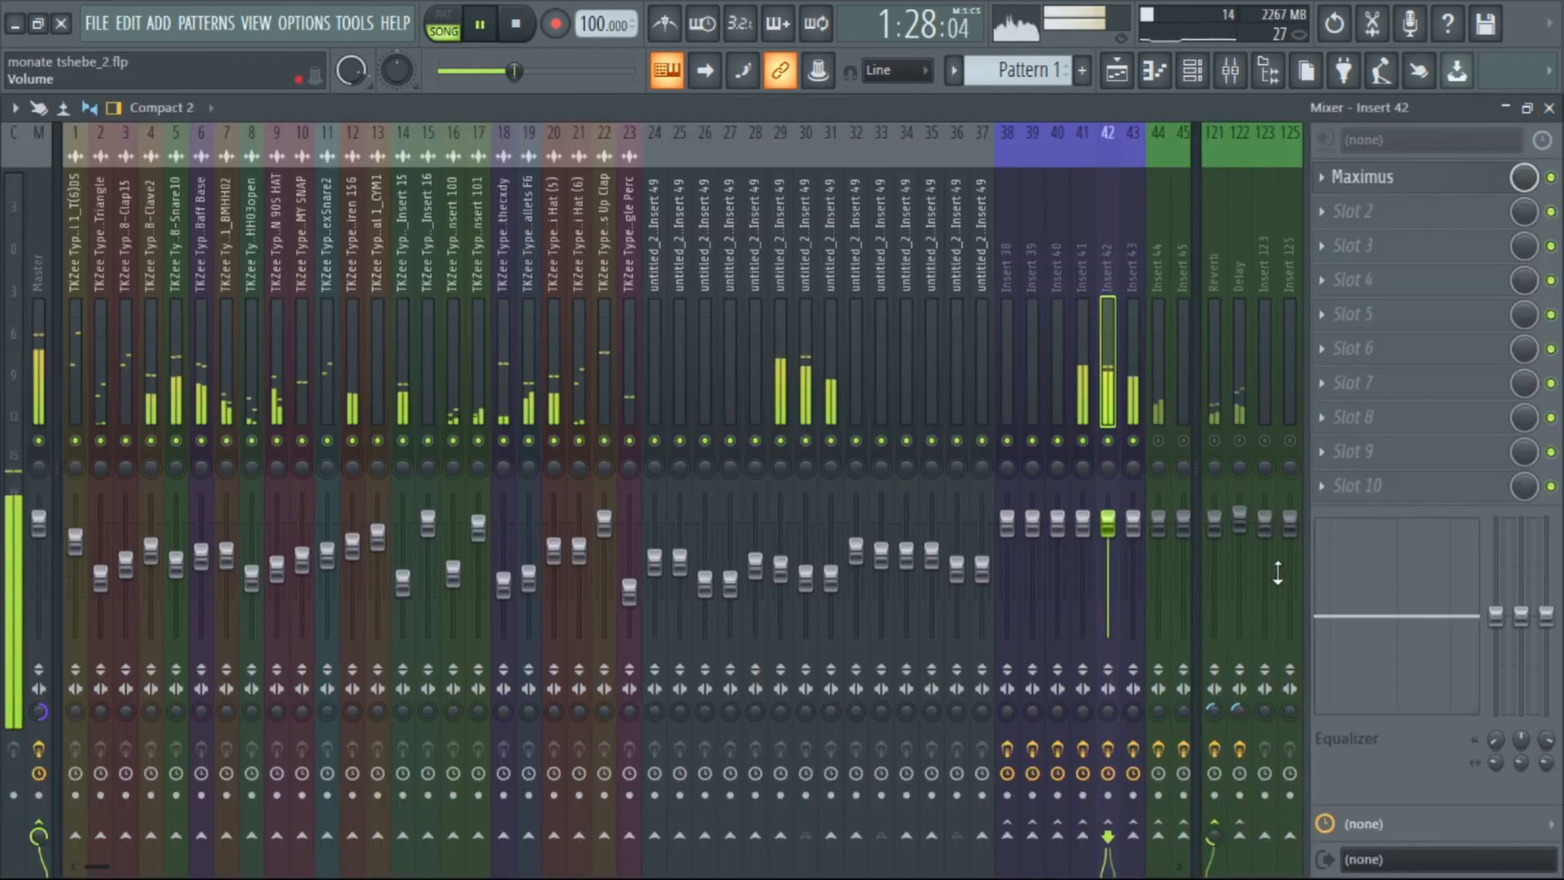
pyautogui.click(1363, 176)
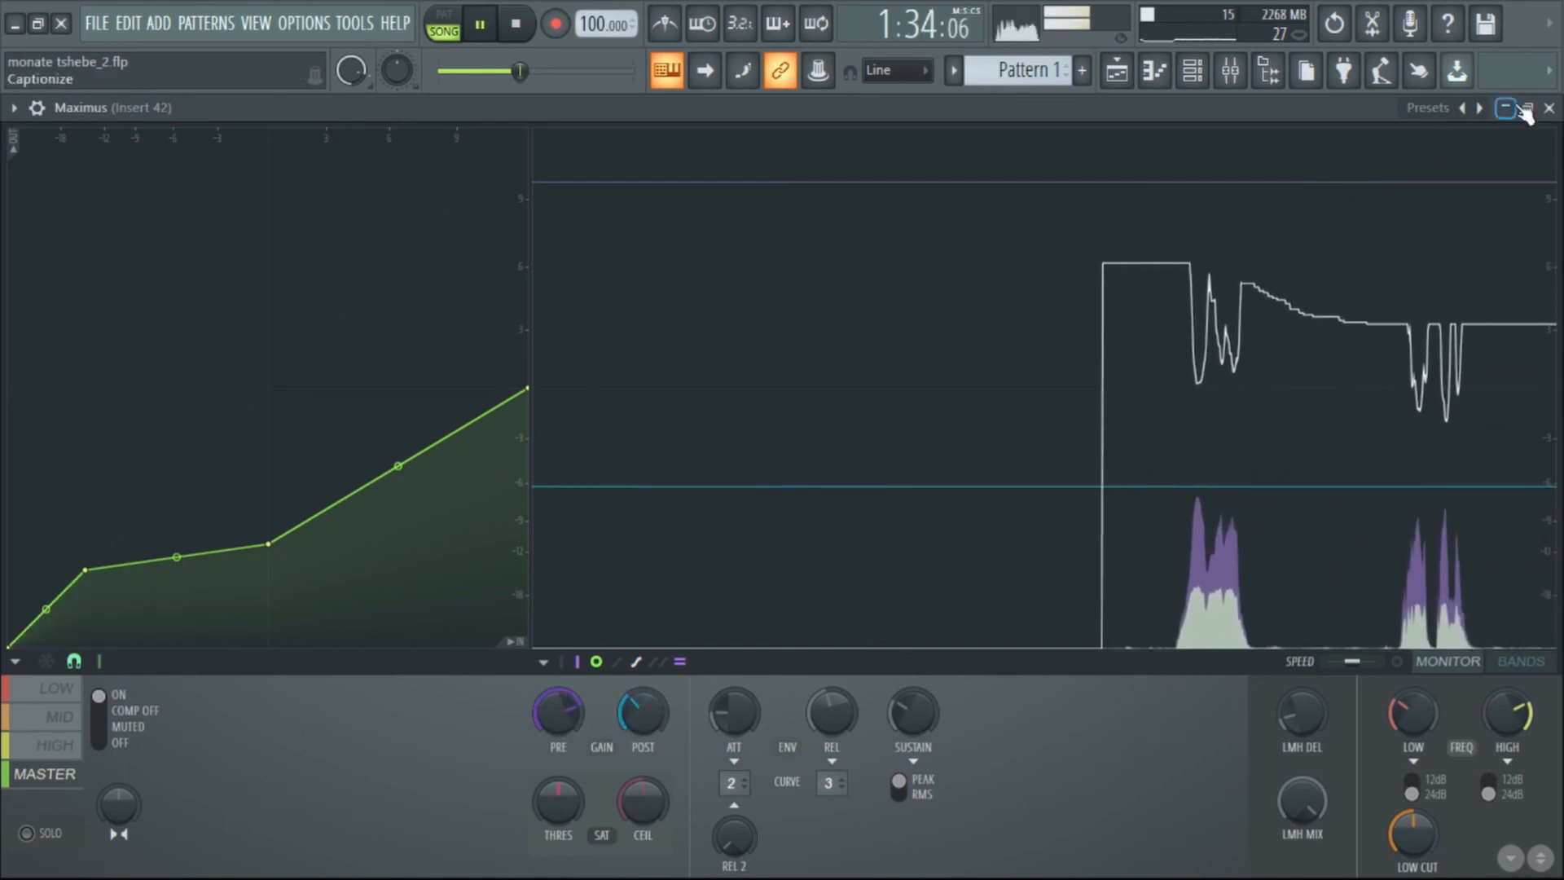
pyautogui.click(1505, 107)
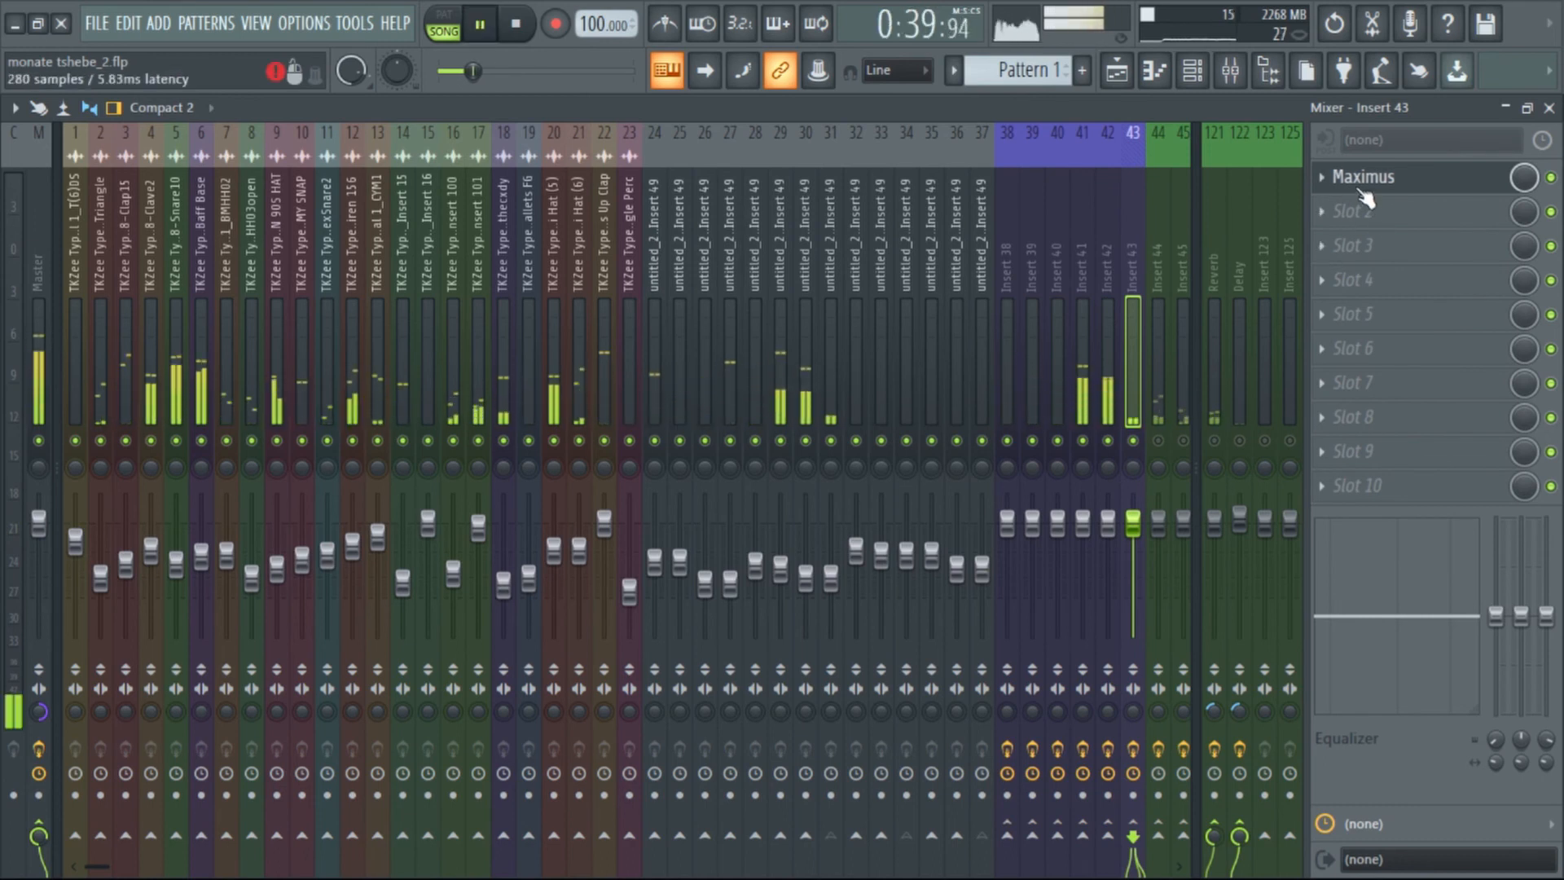
# - Open insert 43's Maximus editor, then bring the mixer back into view on insert 29
pyautogui.click(1364, 177)
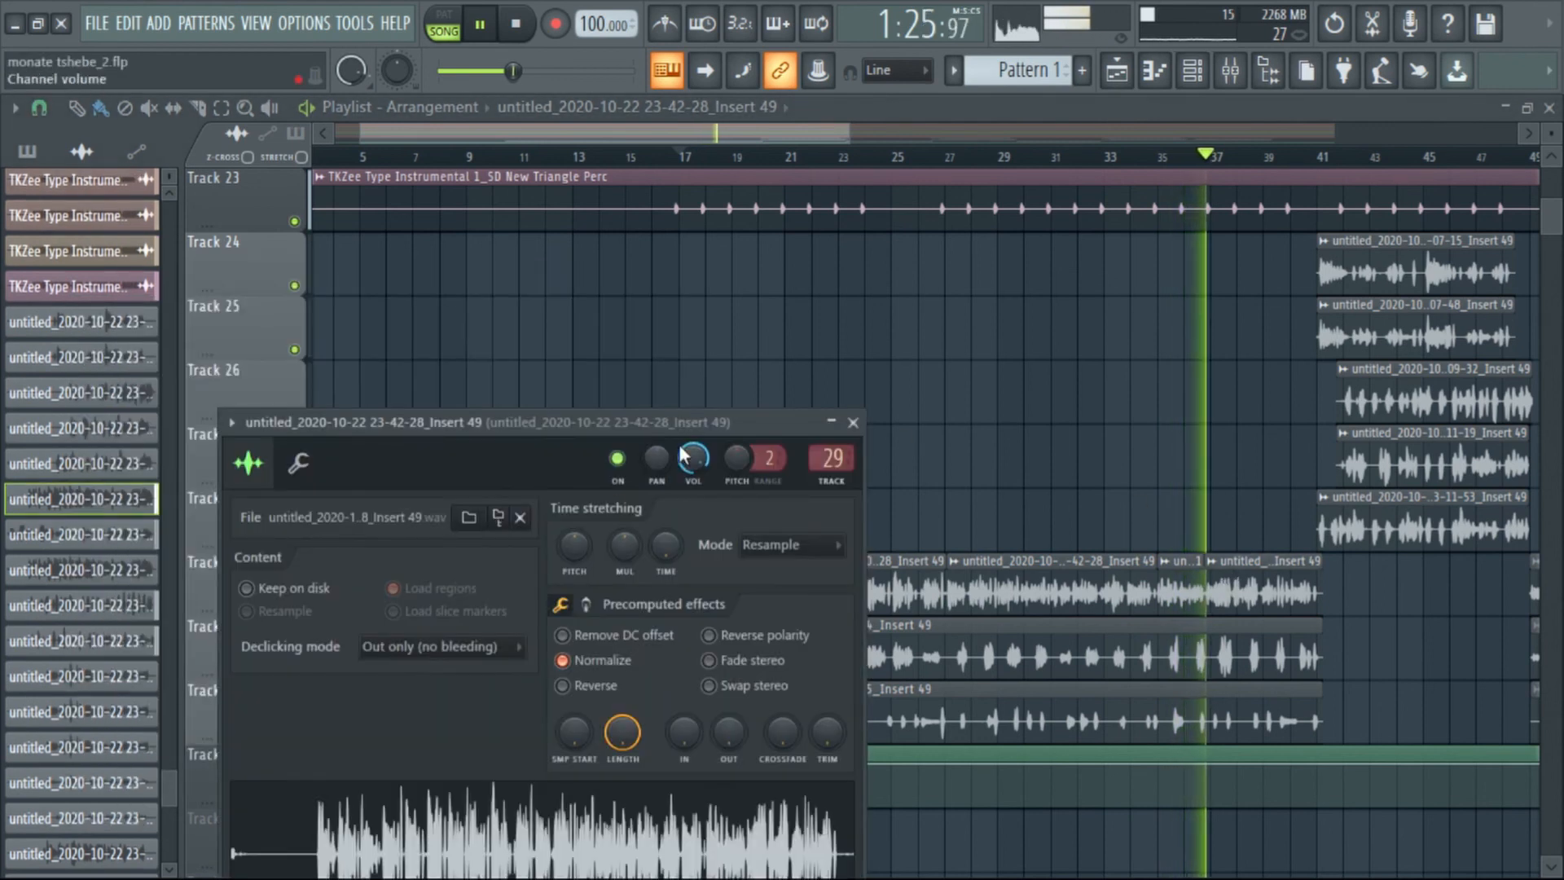
pyautogui.click(1227, 71)
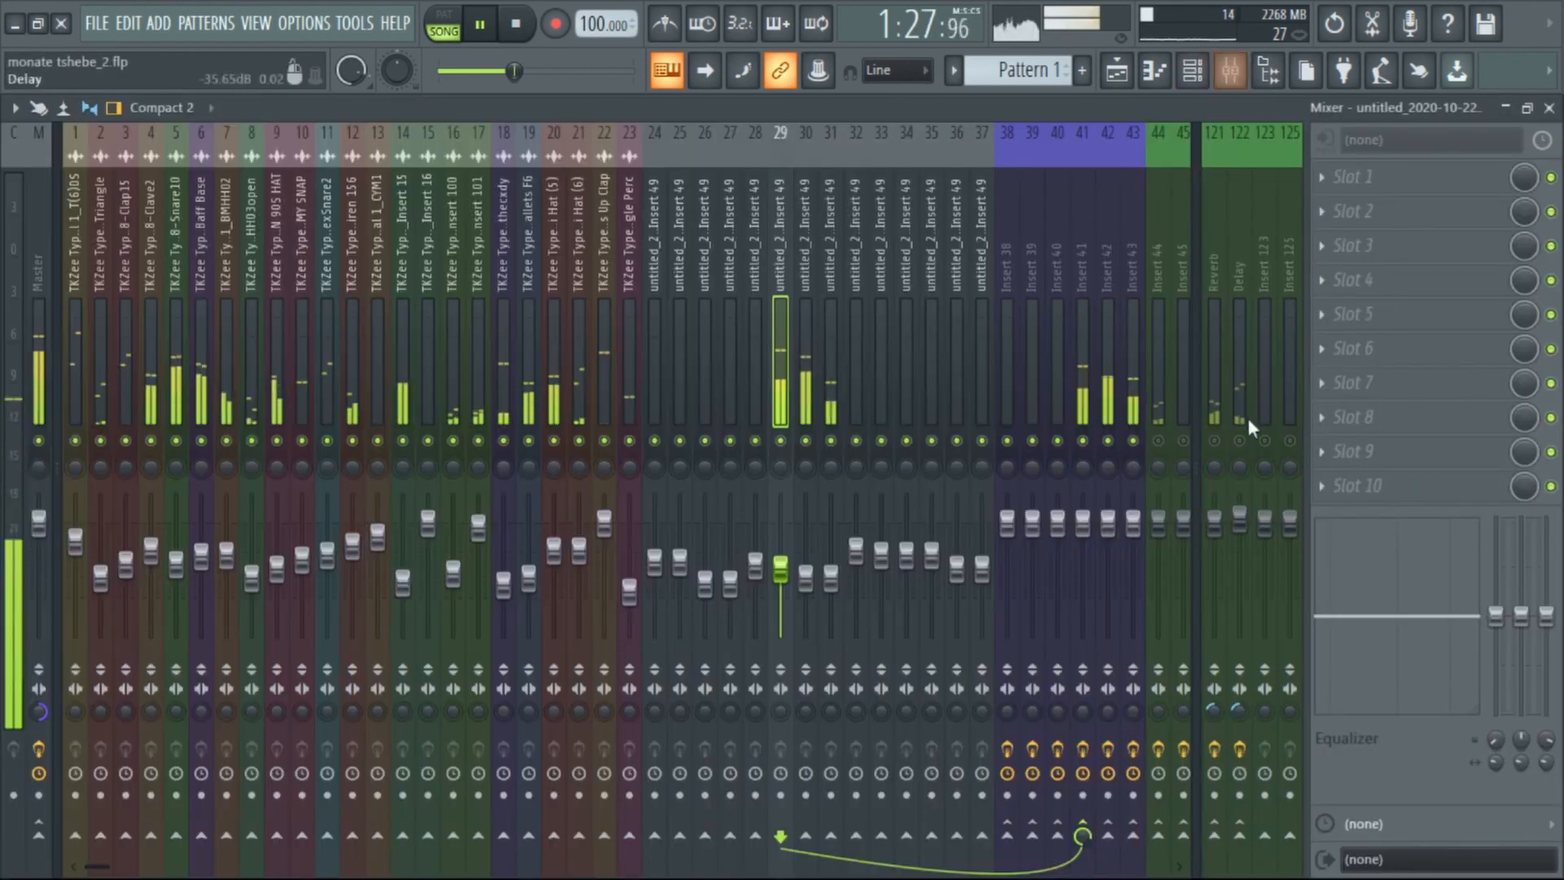